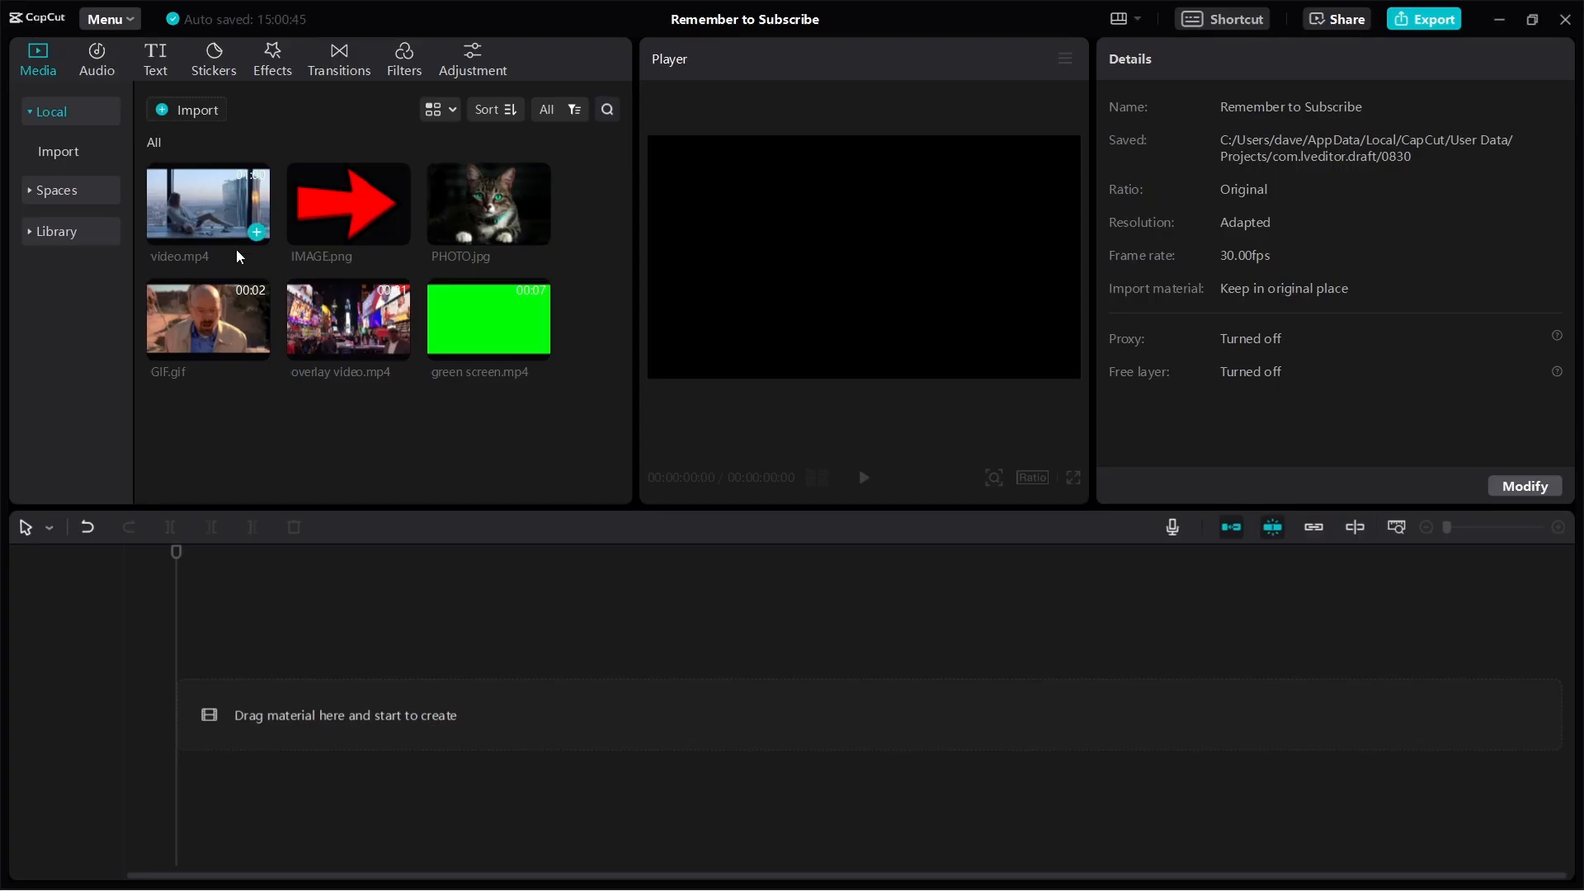
Put the one-minute video.mp4 city-window clip on the main timeline track, then deselect it
{"action": "left_click_drag", "start_coordinate": [207, 202], "coordinate": [530, 687]}
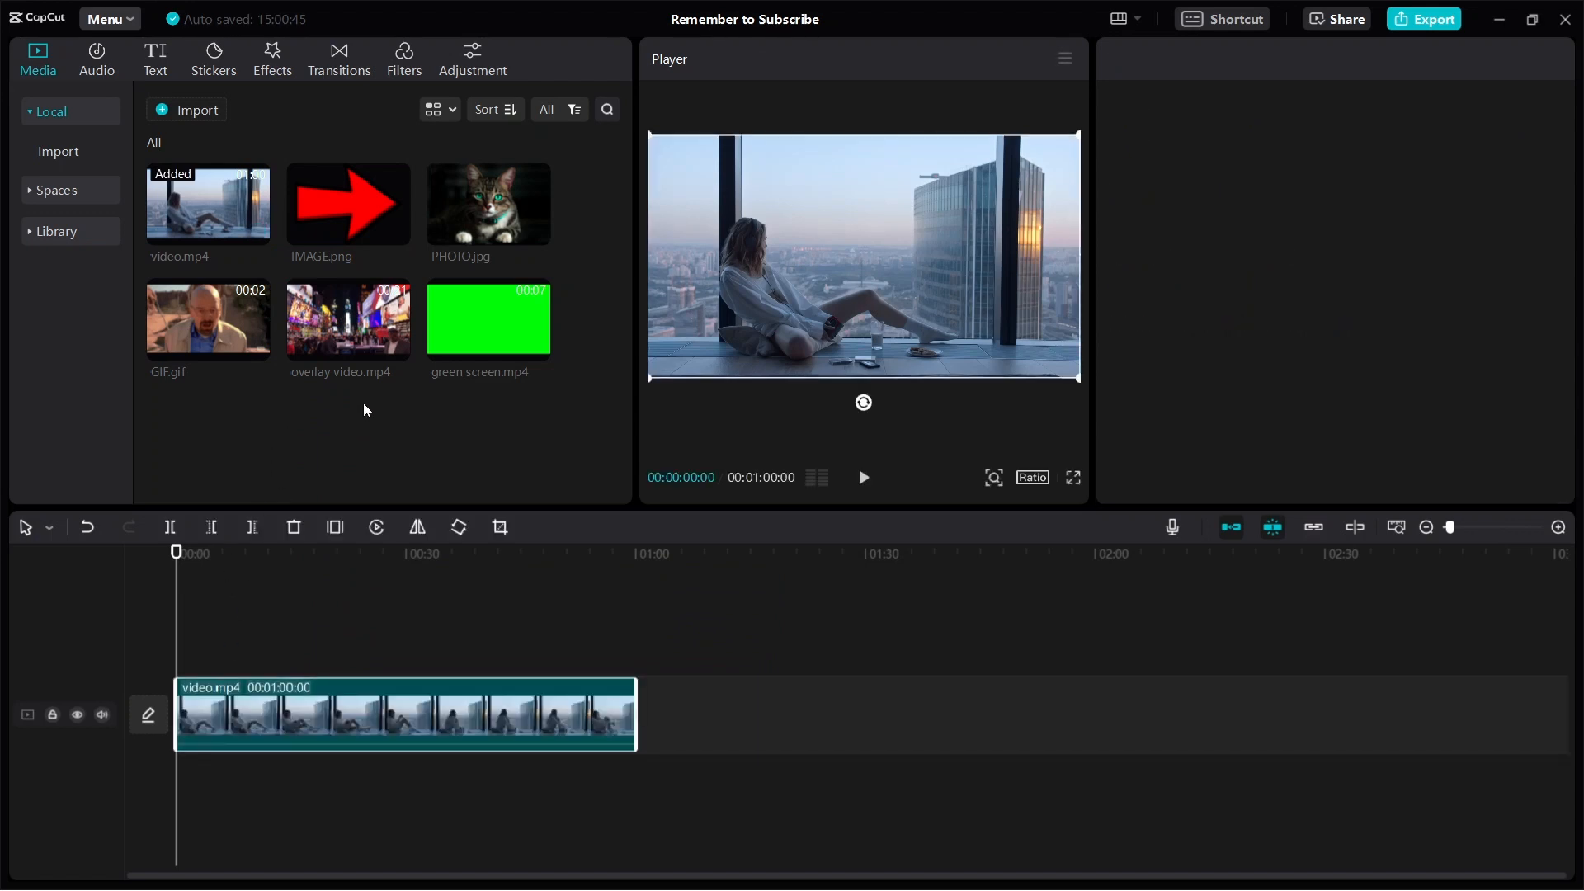
{"action": "left_click", "coordinate": [404, 713]}
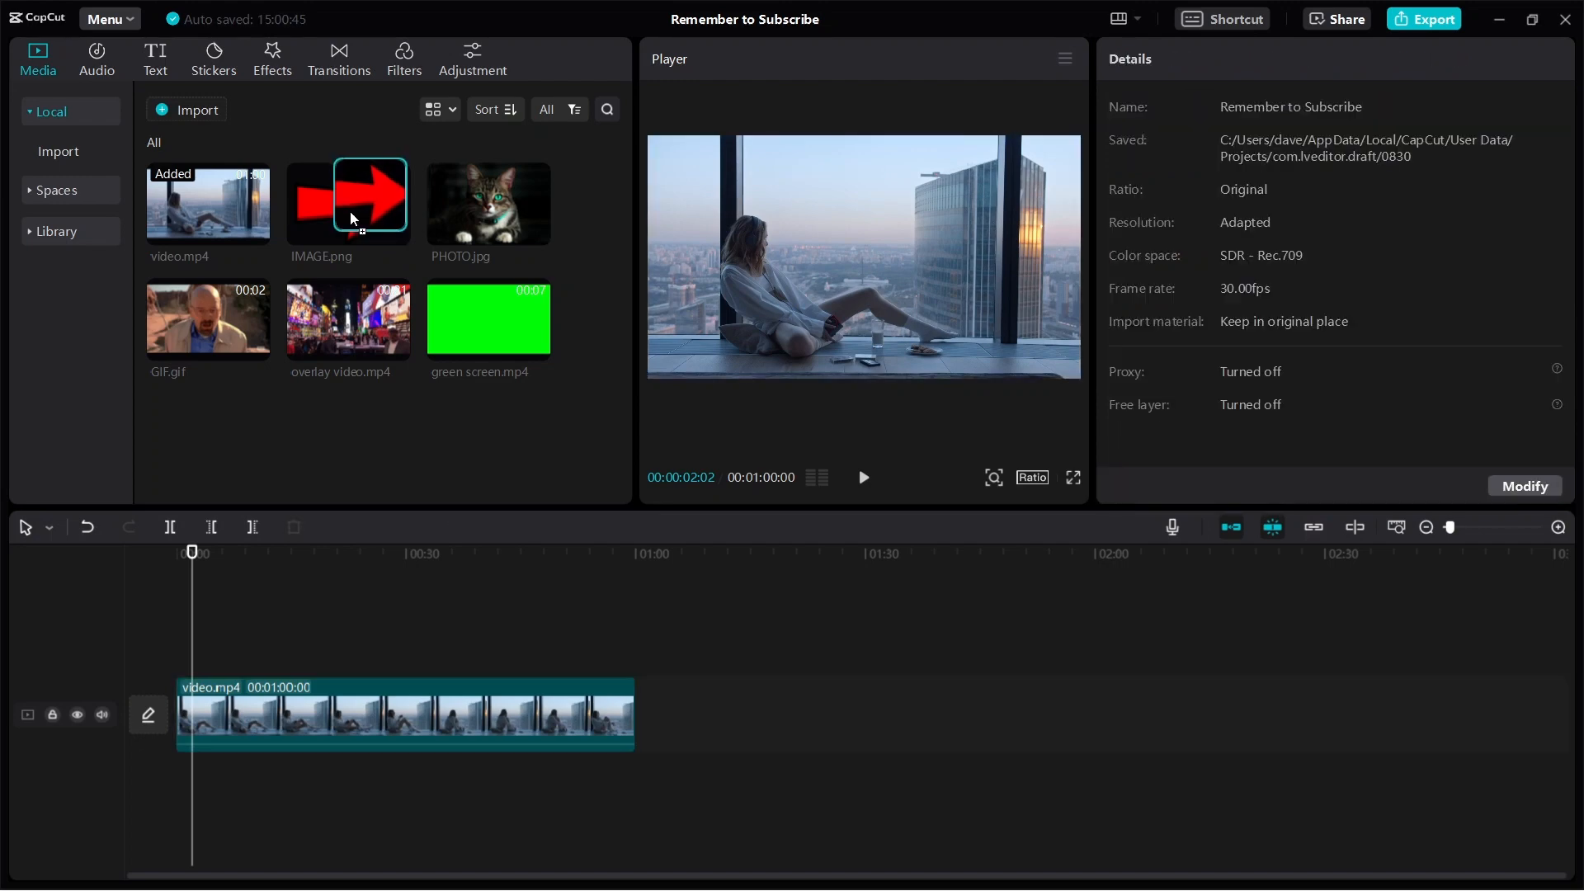
Add the red arrow IMAGE.png on a track above the video and scale it to 37%
{"action": "left_click_drag", "start_coordinate": [348, 203], "coordinate": [435, 523]}
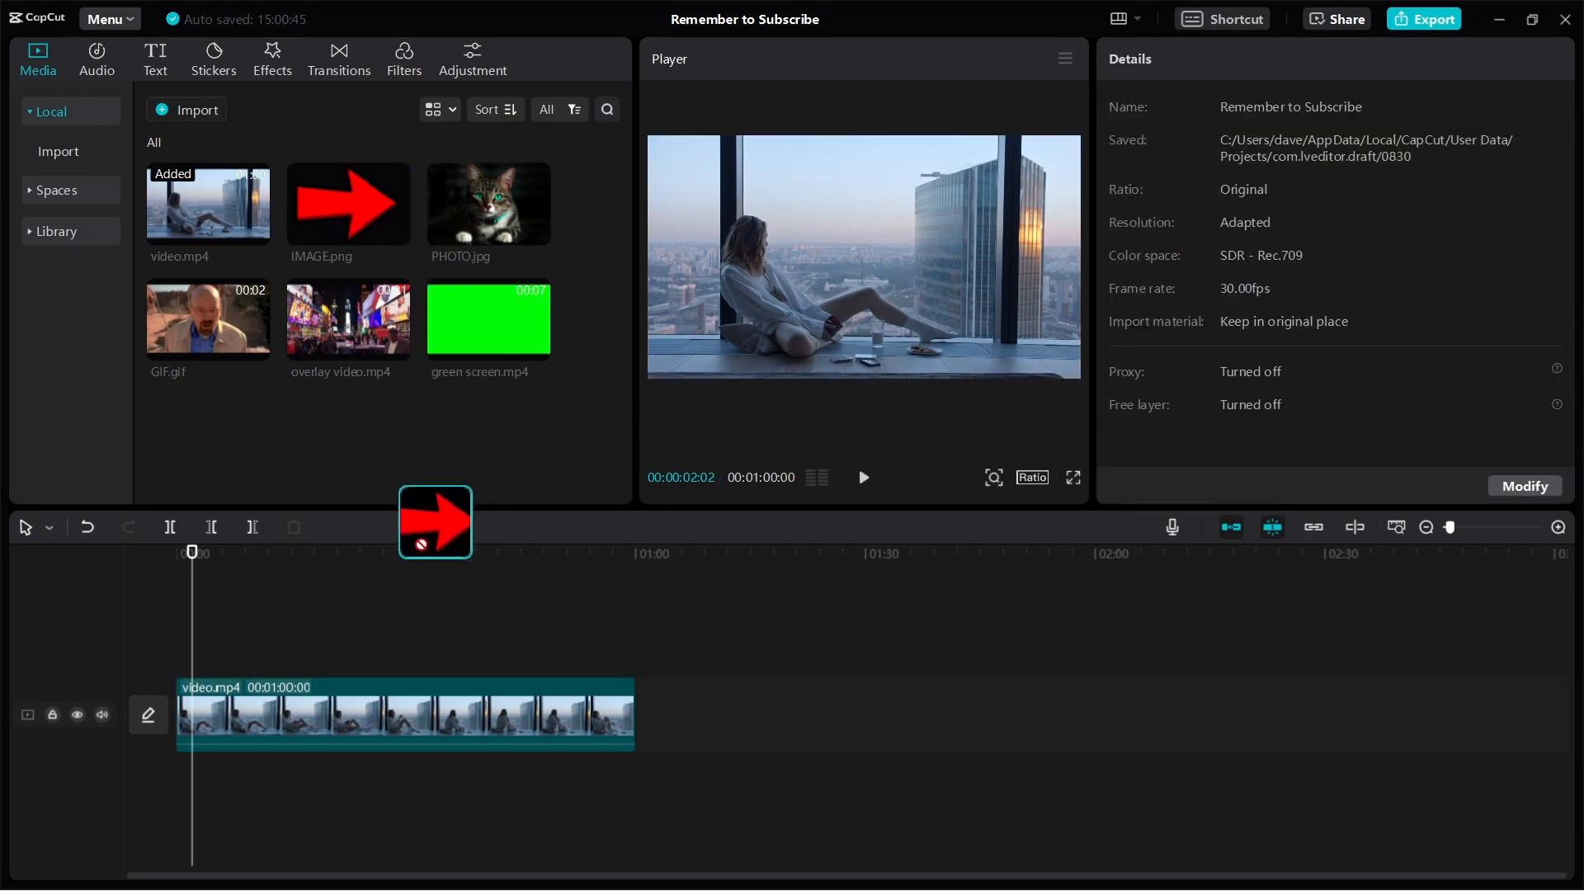
{"action": "left_click_drag", "start_coordinate": [348, 203], "coordinate": [239, 640]}
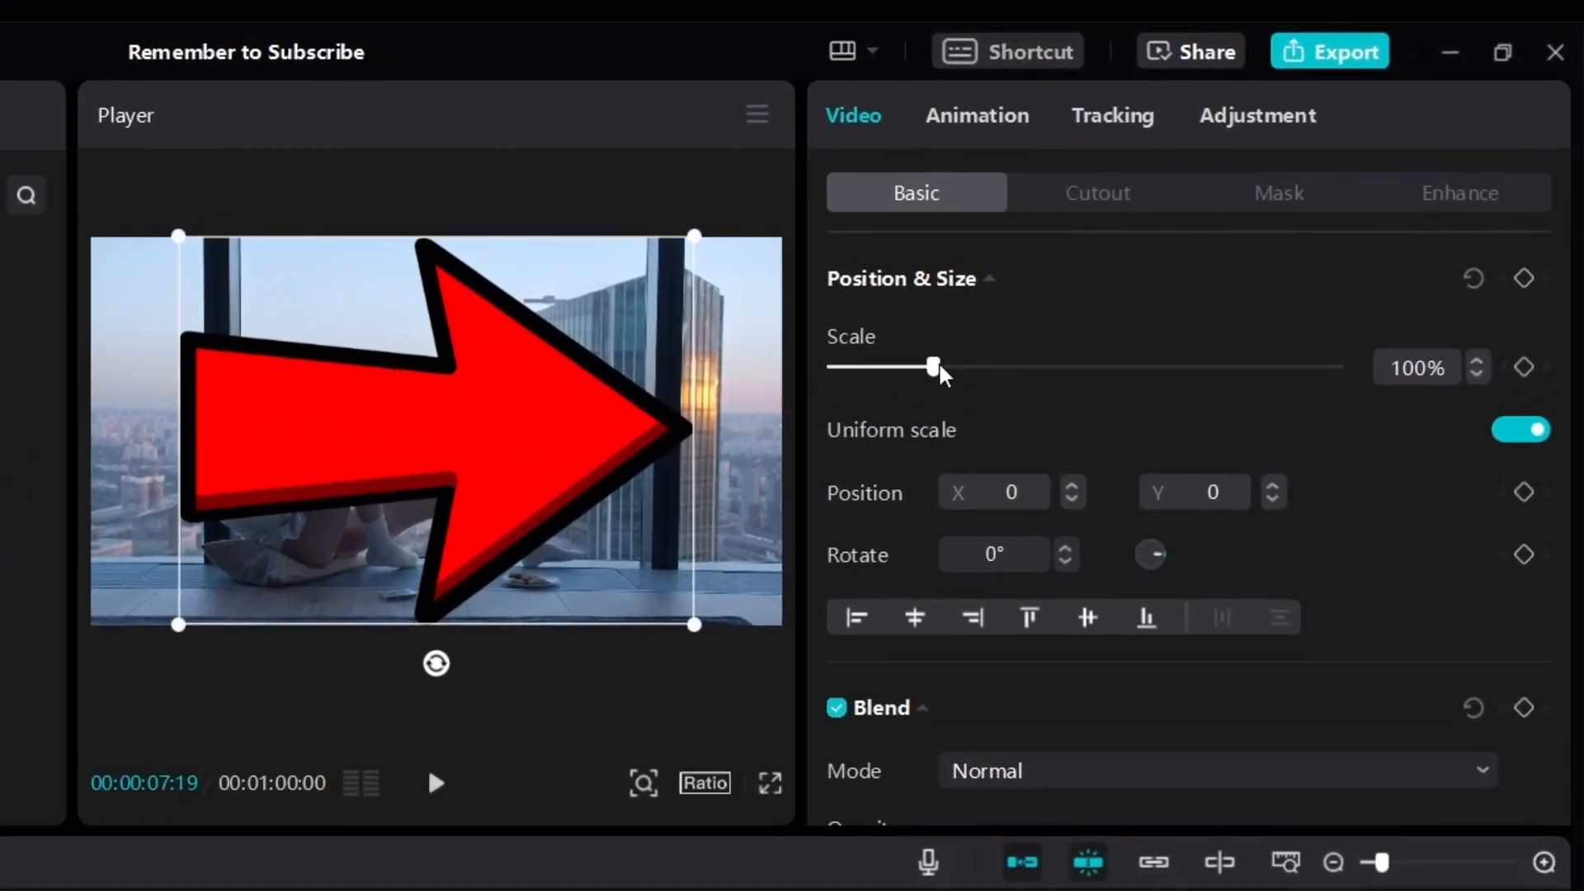
{"action": "left_click_drag", "start_coordinate": [932, 366], "coordinate": [829, 384]}
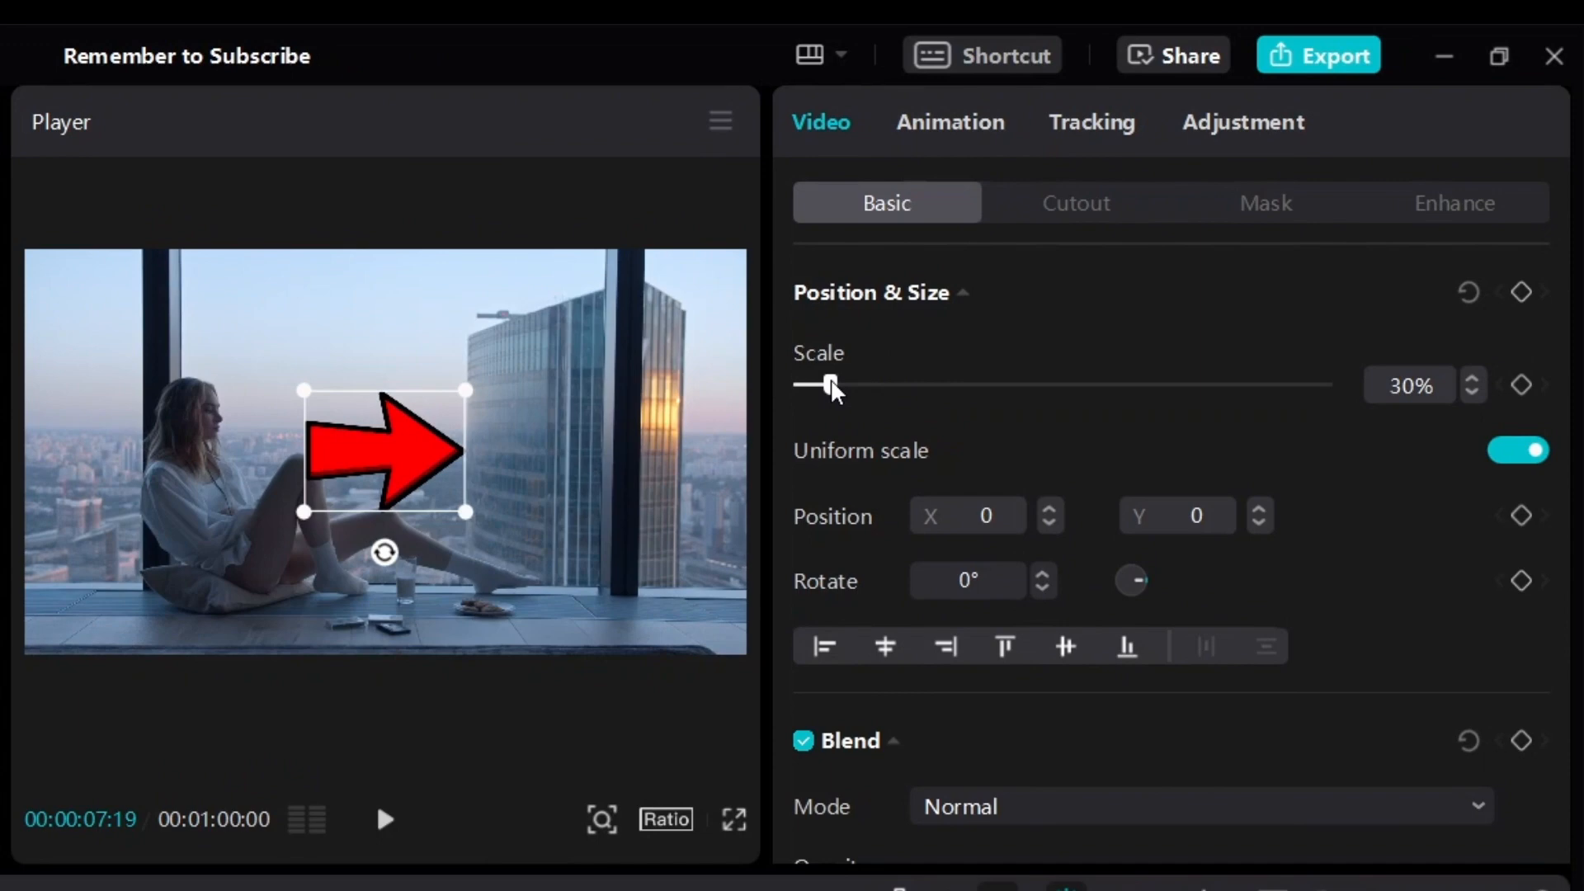
{"action": "left_click_drag", "start_coordinate": [828, 385], "coordinate": [886, 385]}
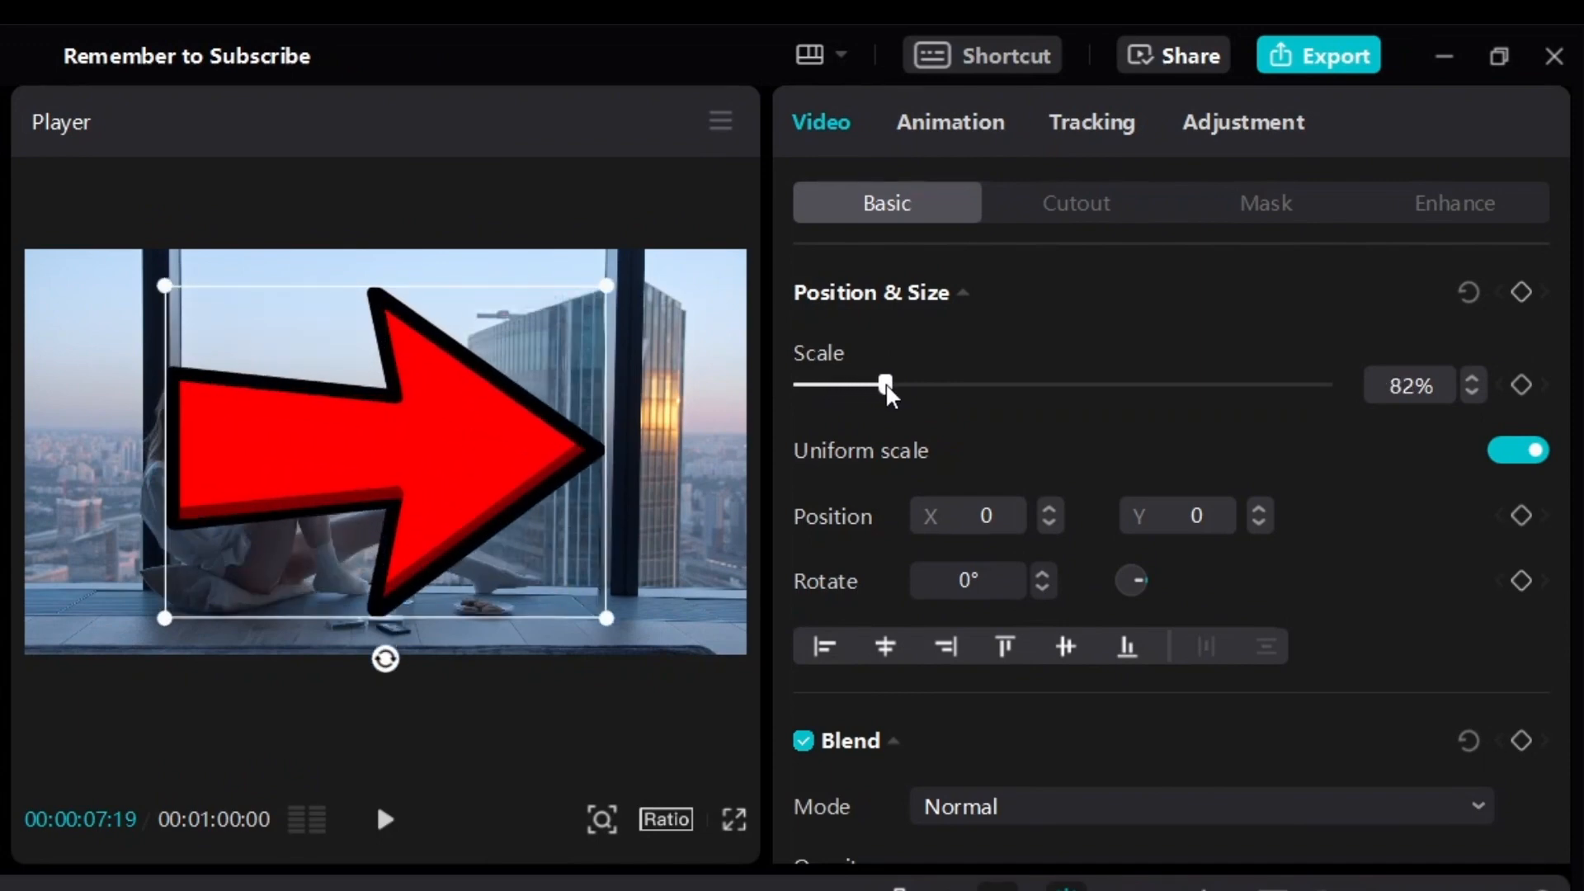
{"action": "left_click_drag", "start_coordinate": [887, 384], "coordinate": [847, 384]}
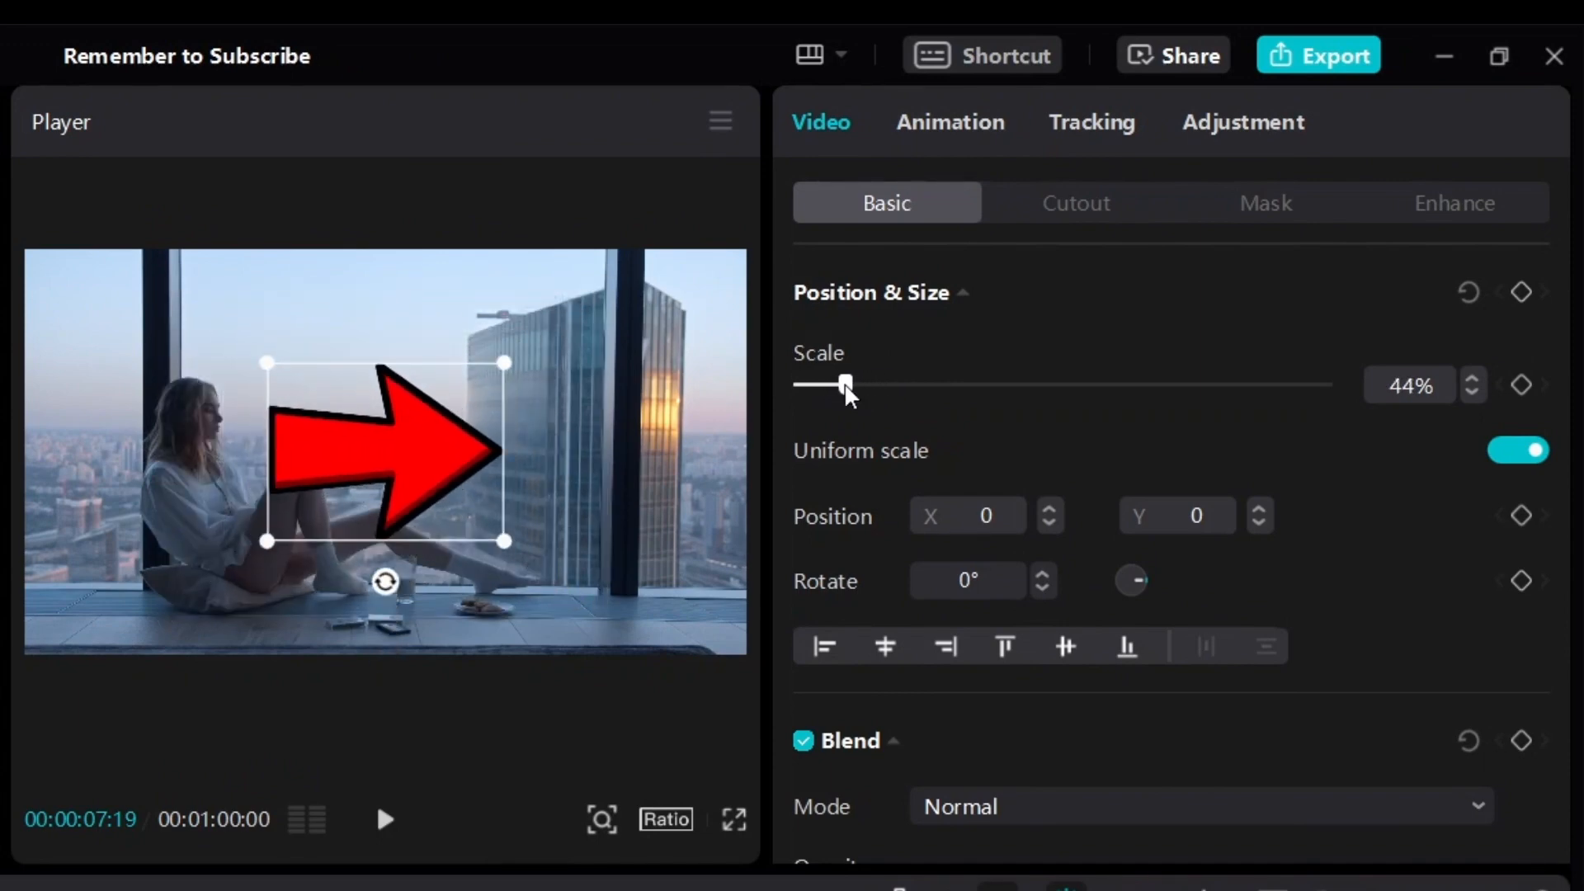
Move the arrow next to the woman on the left and rotate it toward her
{"action": "left_click_drag", "start_coordinate": [847, 383], "coordinate": [837, 384]}
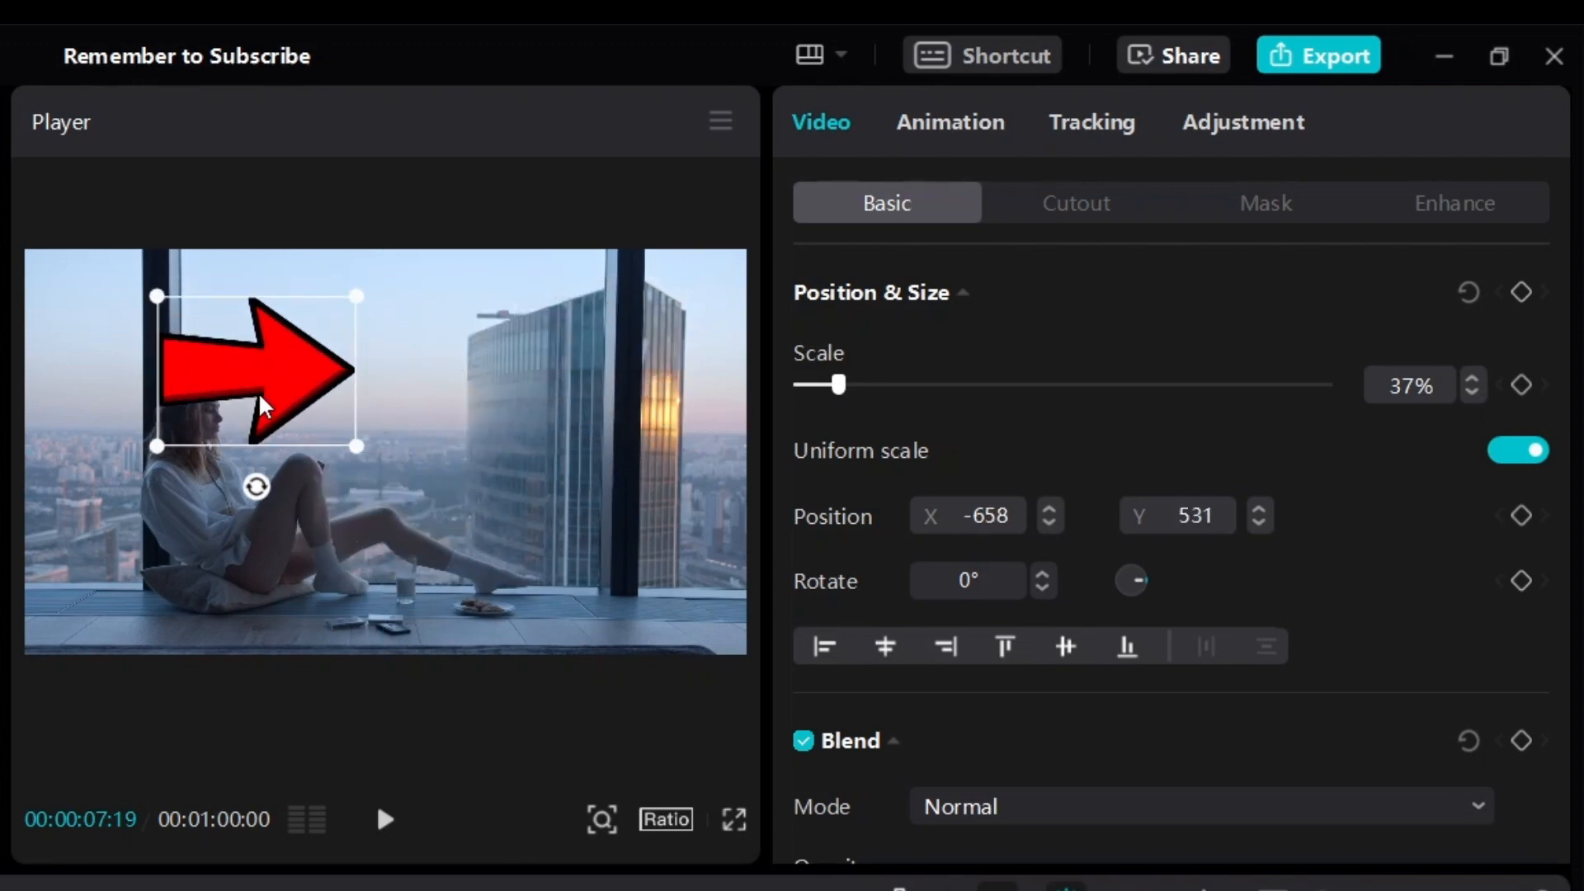
{"action": "left_click_drag", "start_coordinate": [257, 369], "coordinate": [626, 343]}
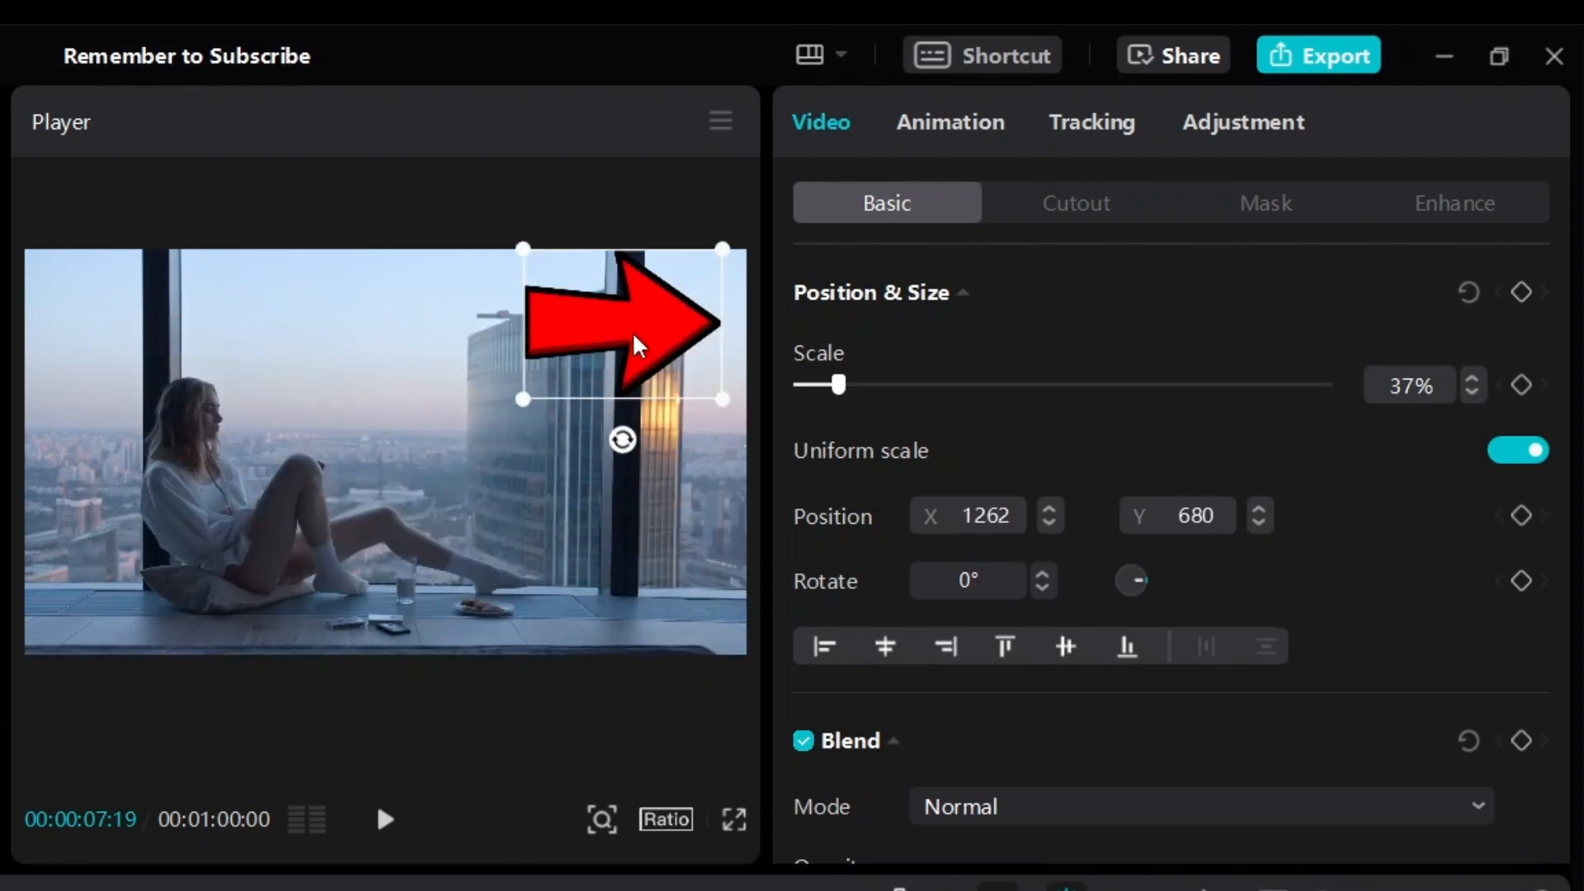
{"action": "left_click_drag", "start_coordinate": [624, 323], "coordinate": [333, 405]}
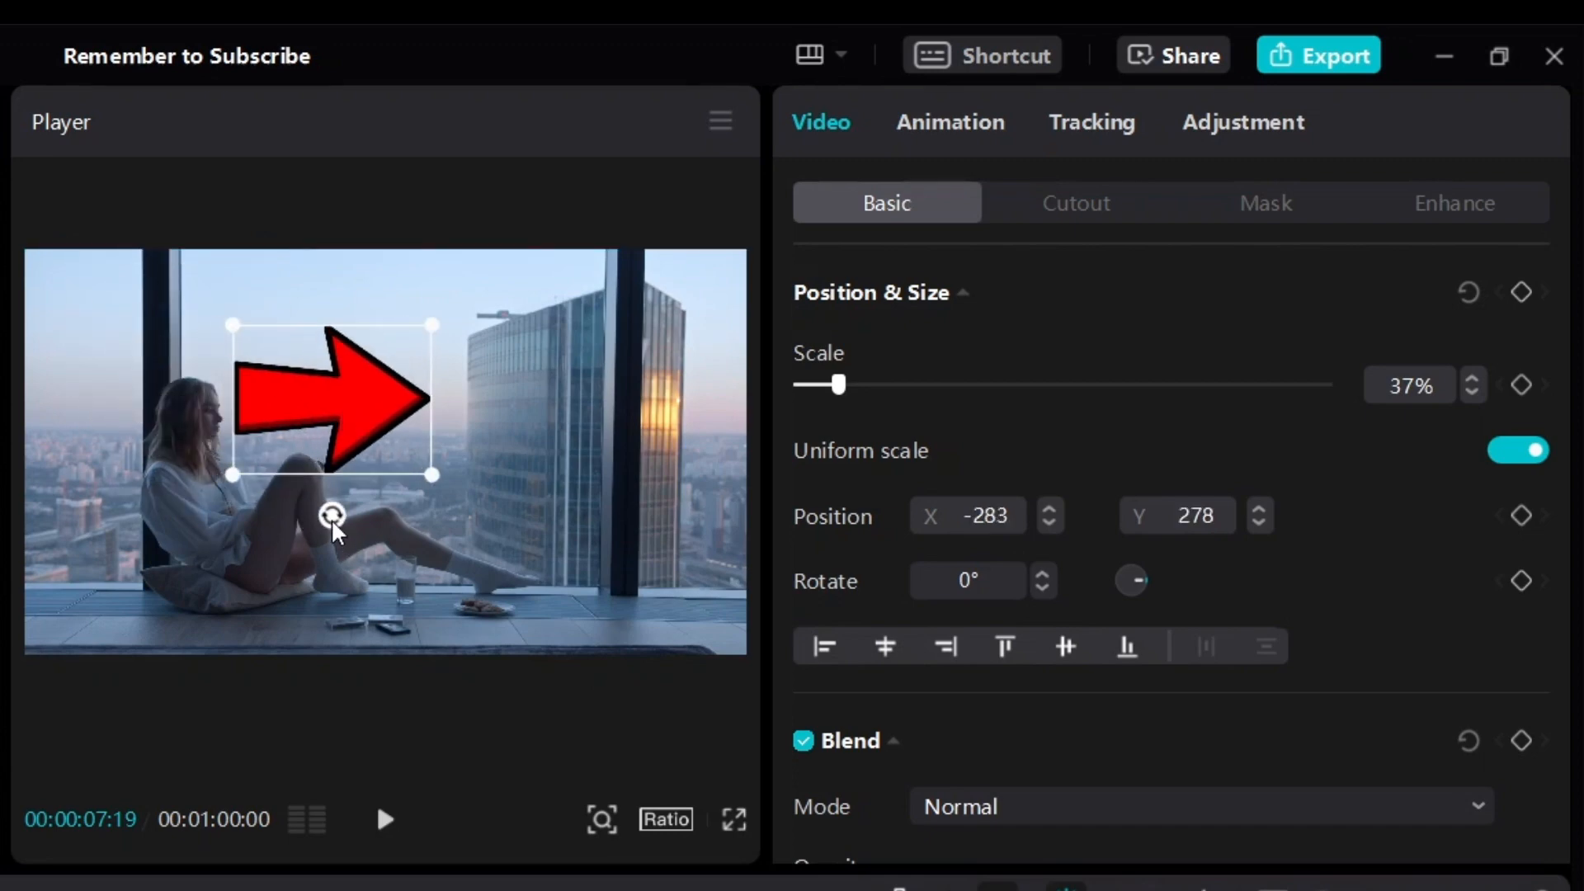
{"action": "left_click_drag", "start_coordinate": [333, 515], "coordinate": [446, 382]}
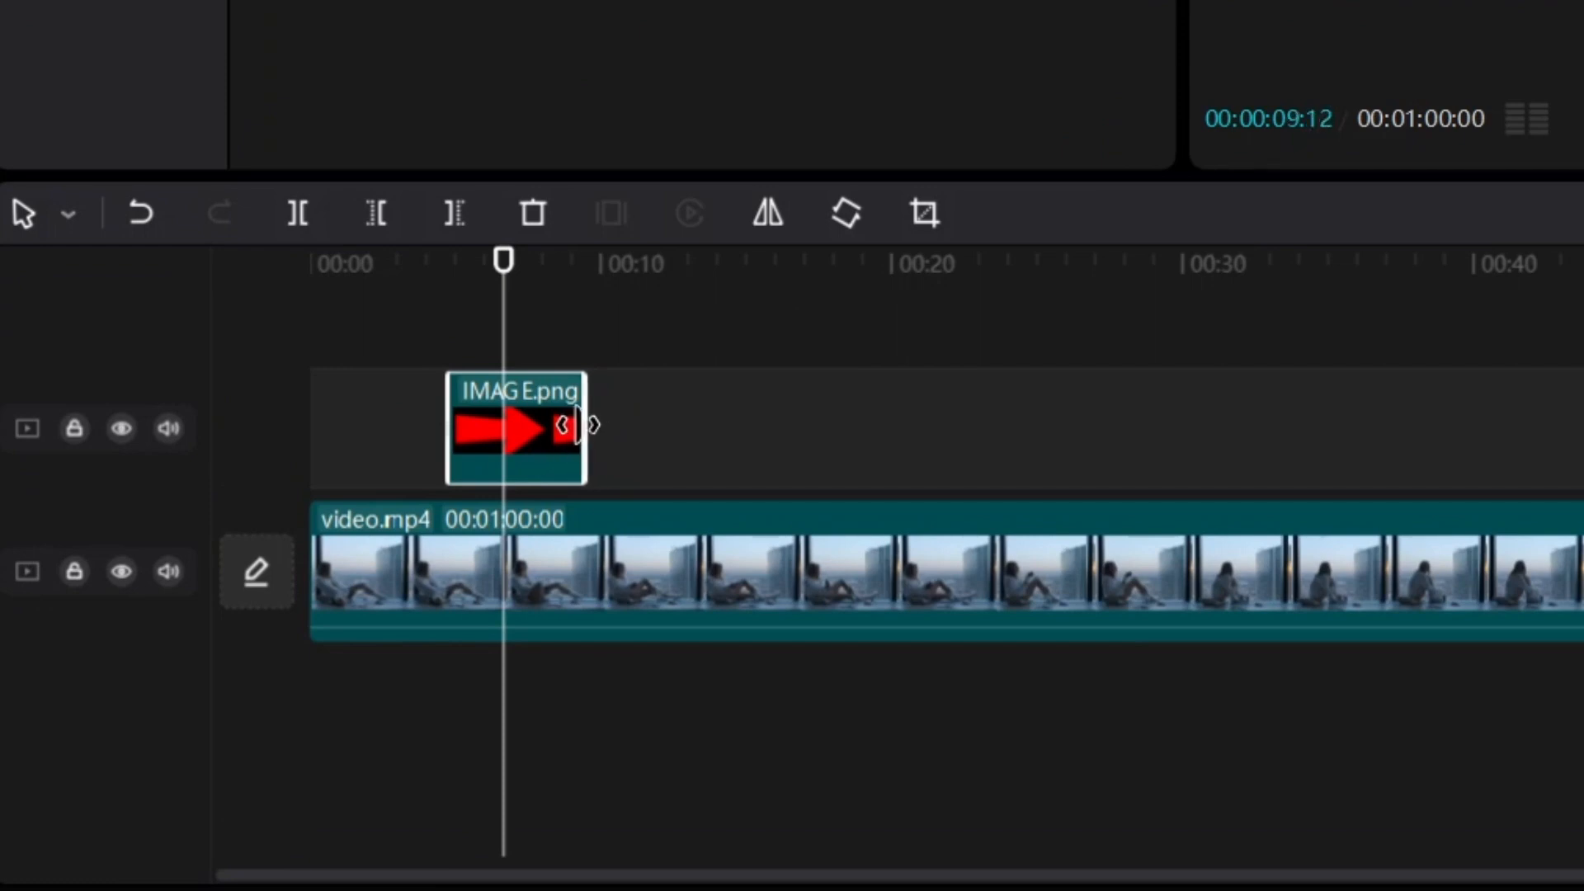
Drag the IMAGE.png clip's right edge inward to shorten the arrow's duration
{"action": "left_click_drag", "start_coordinate": [591, 424], "coordinate": [505, 424]}
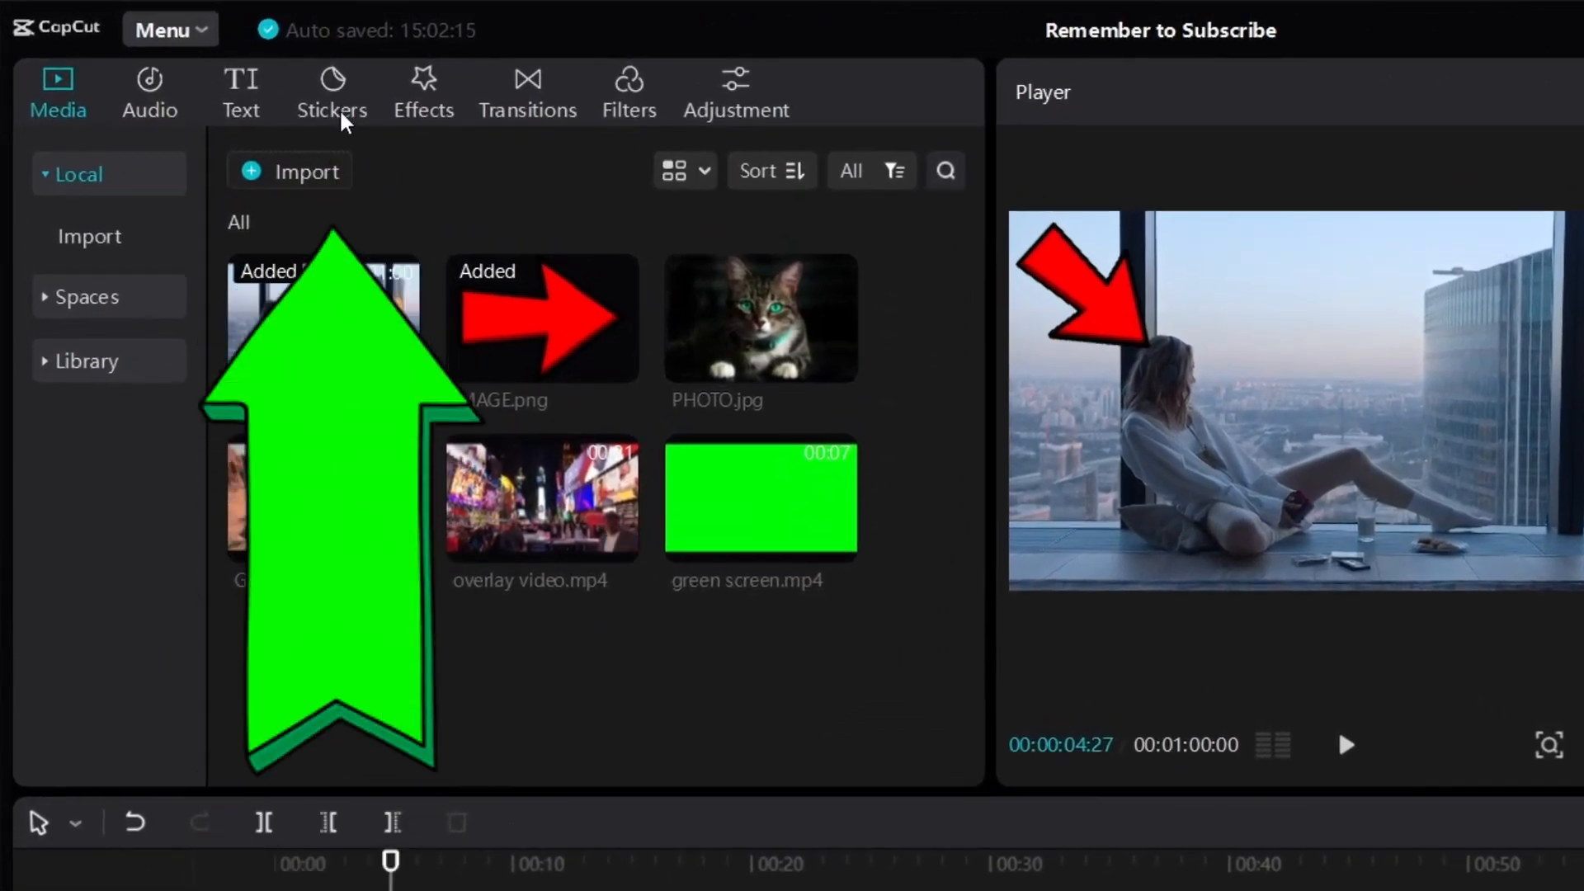
{"action": "left_click", "coordinate": [332, 90]}
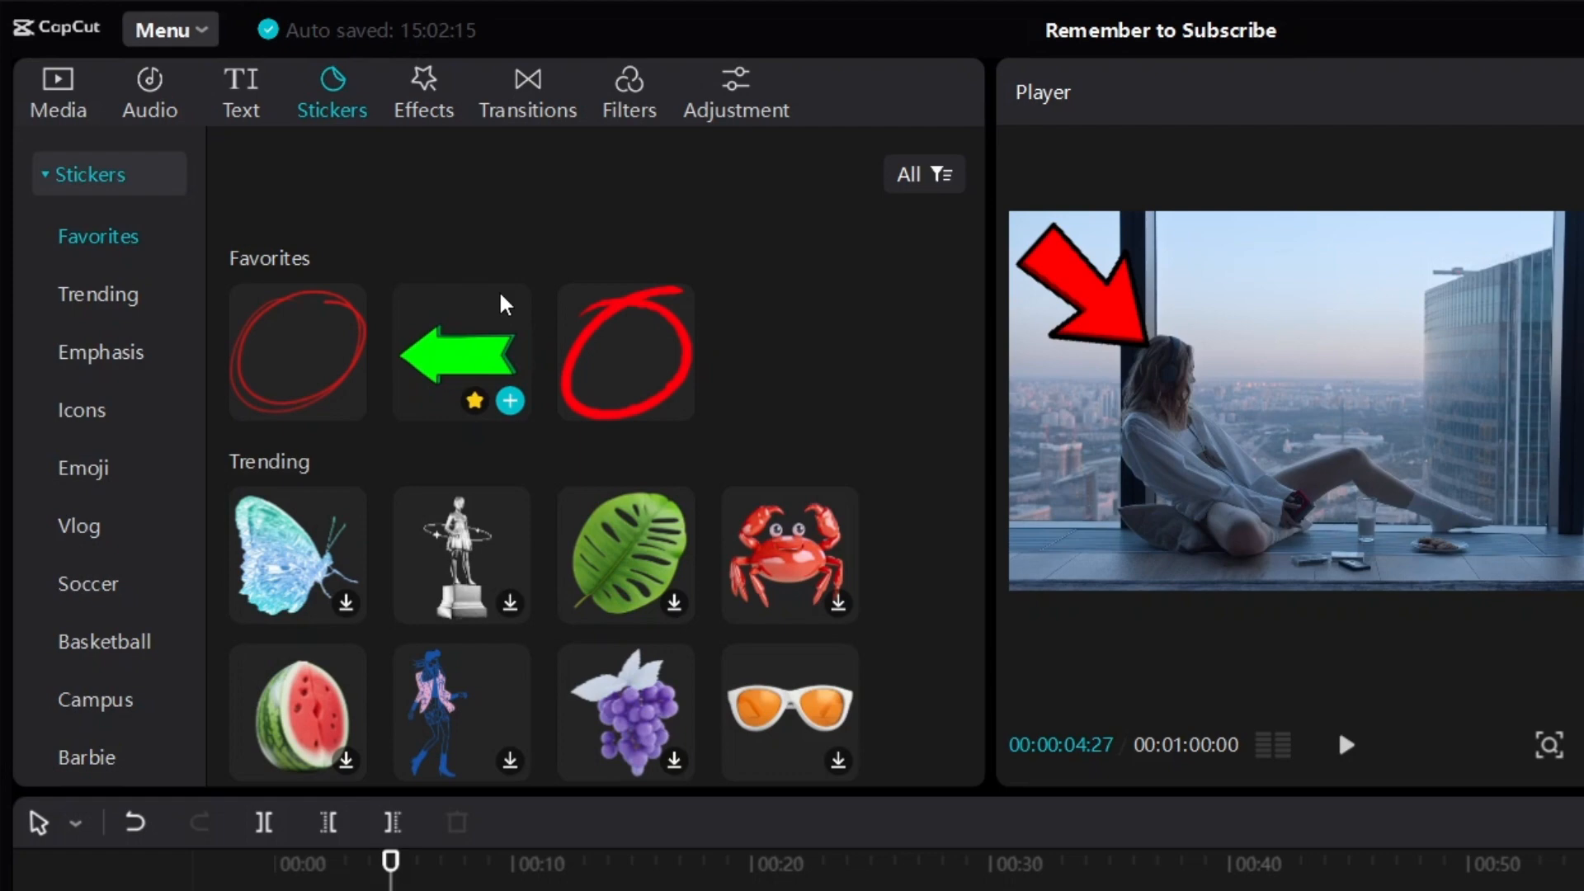
{"action": "mouse_move", "coordinate": [713, 525]}
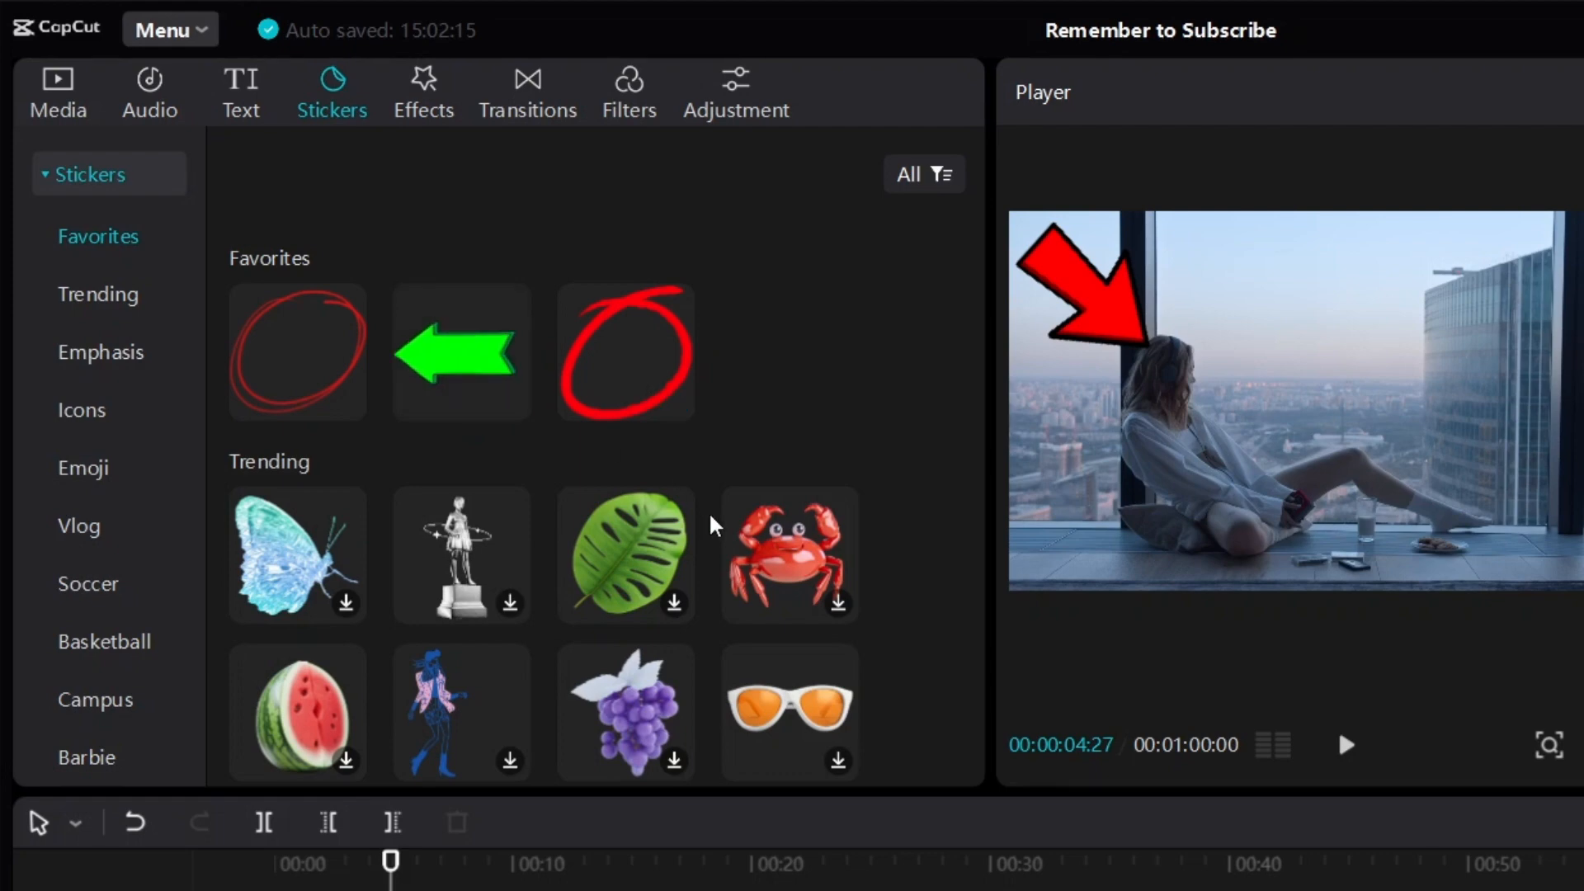
{"action": "scroll", "scroll_direction": "down", "scroll_amount": 3}
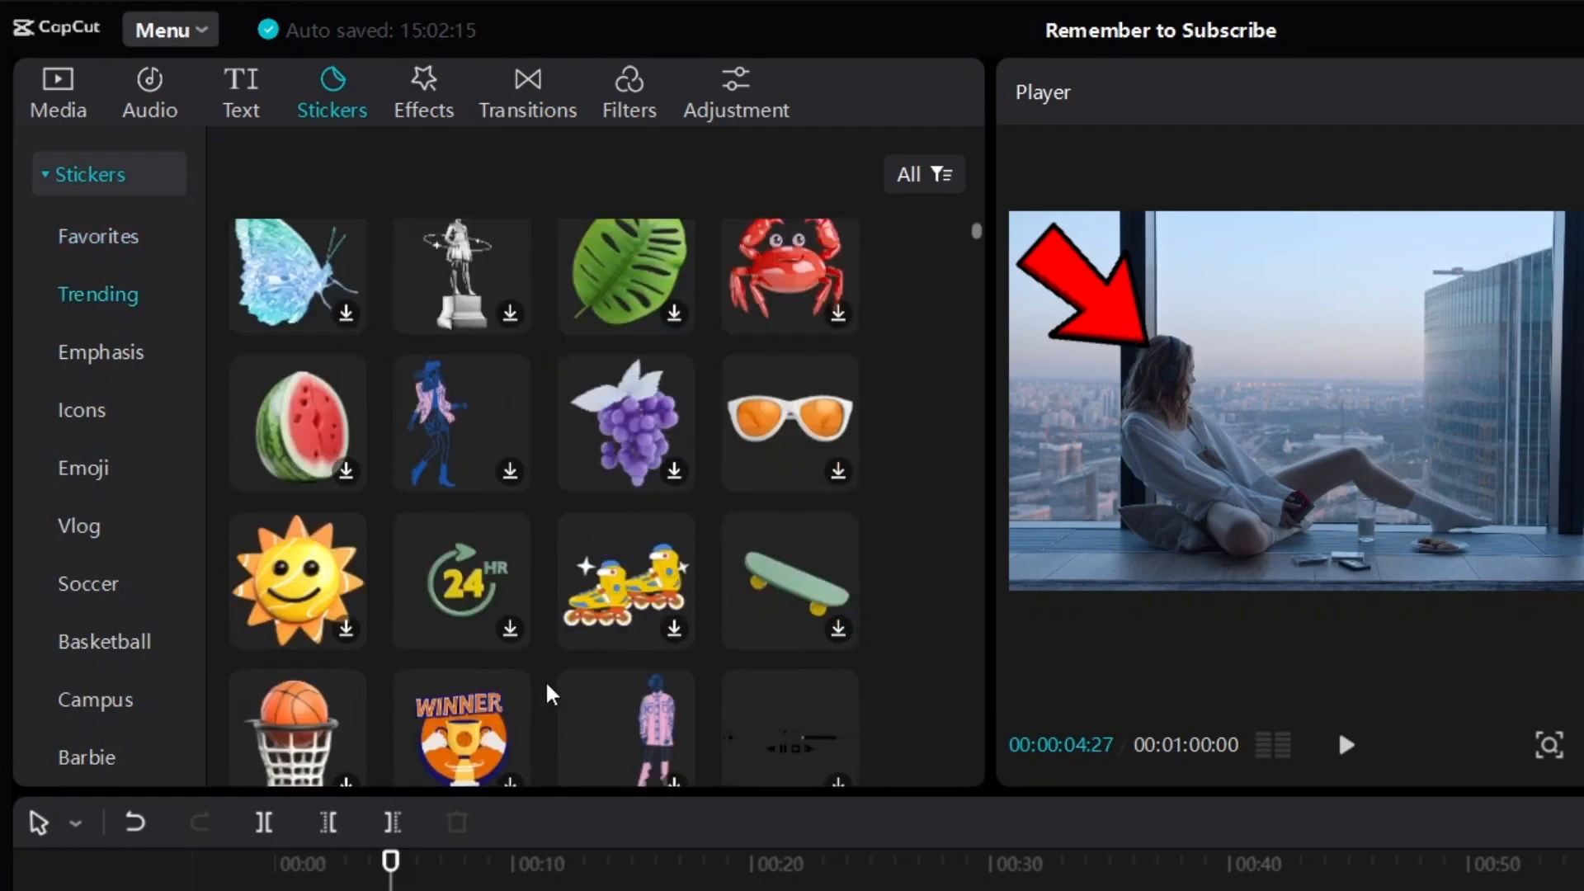
{"action": "left_click", "coordinate": [100, 351]}
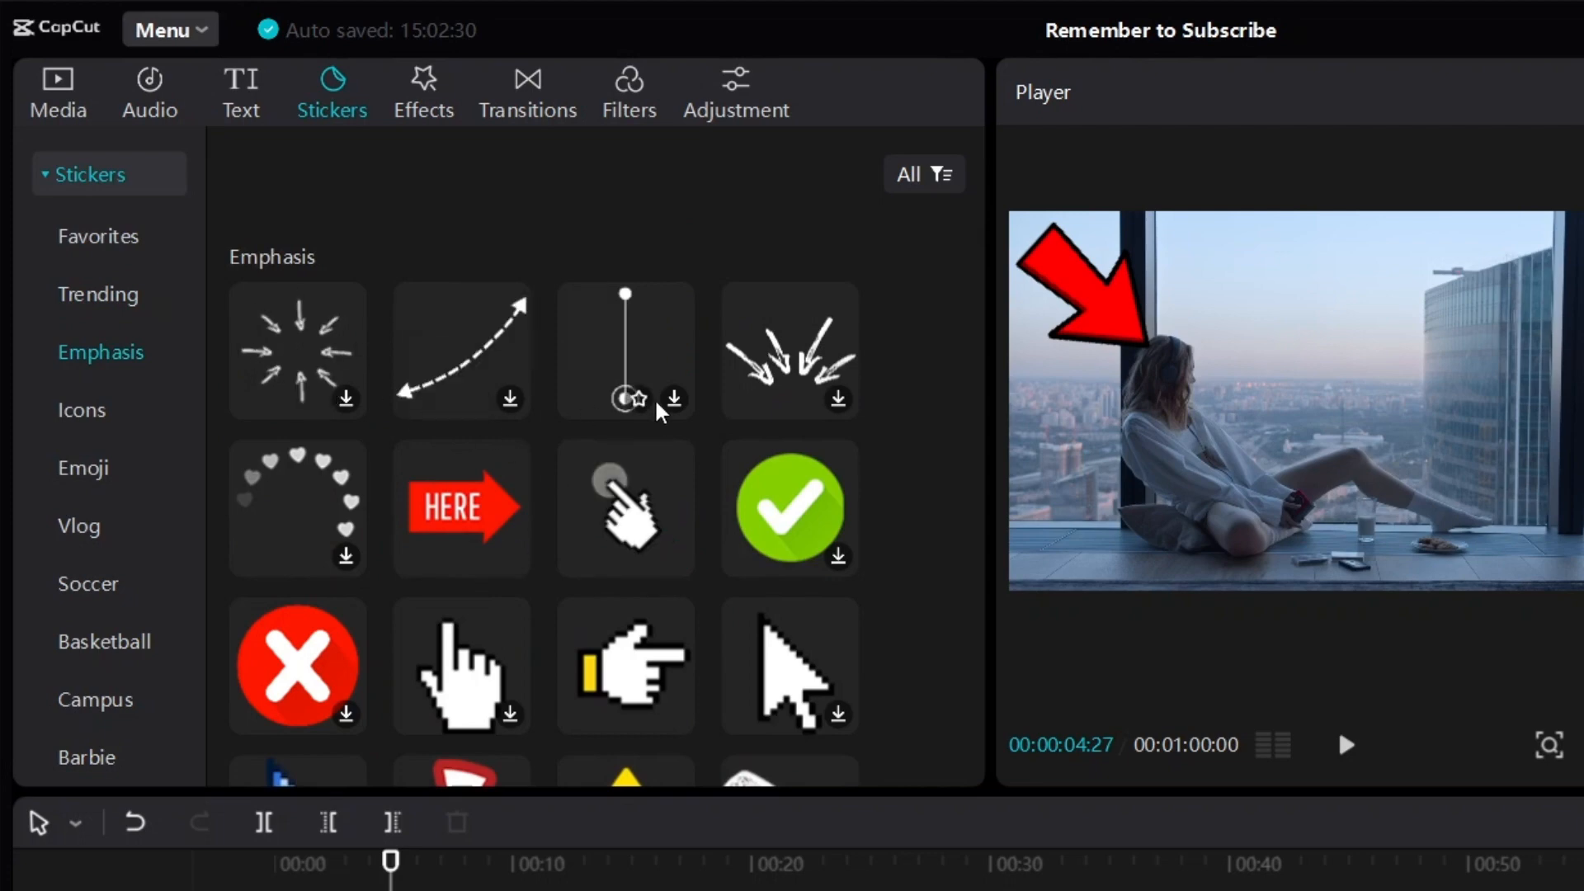
{"action": "scroll", "scroll_direction": "down", "scroll_amount": 3}
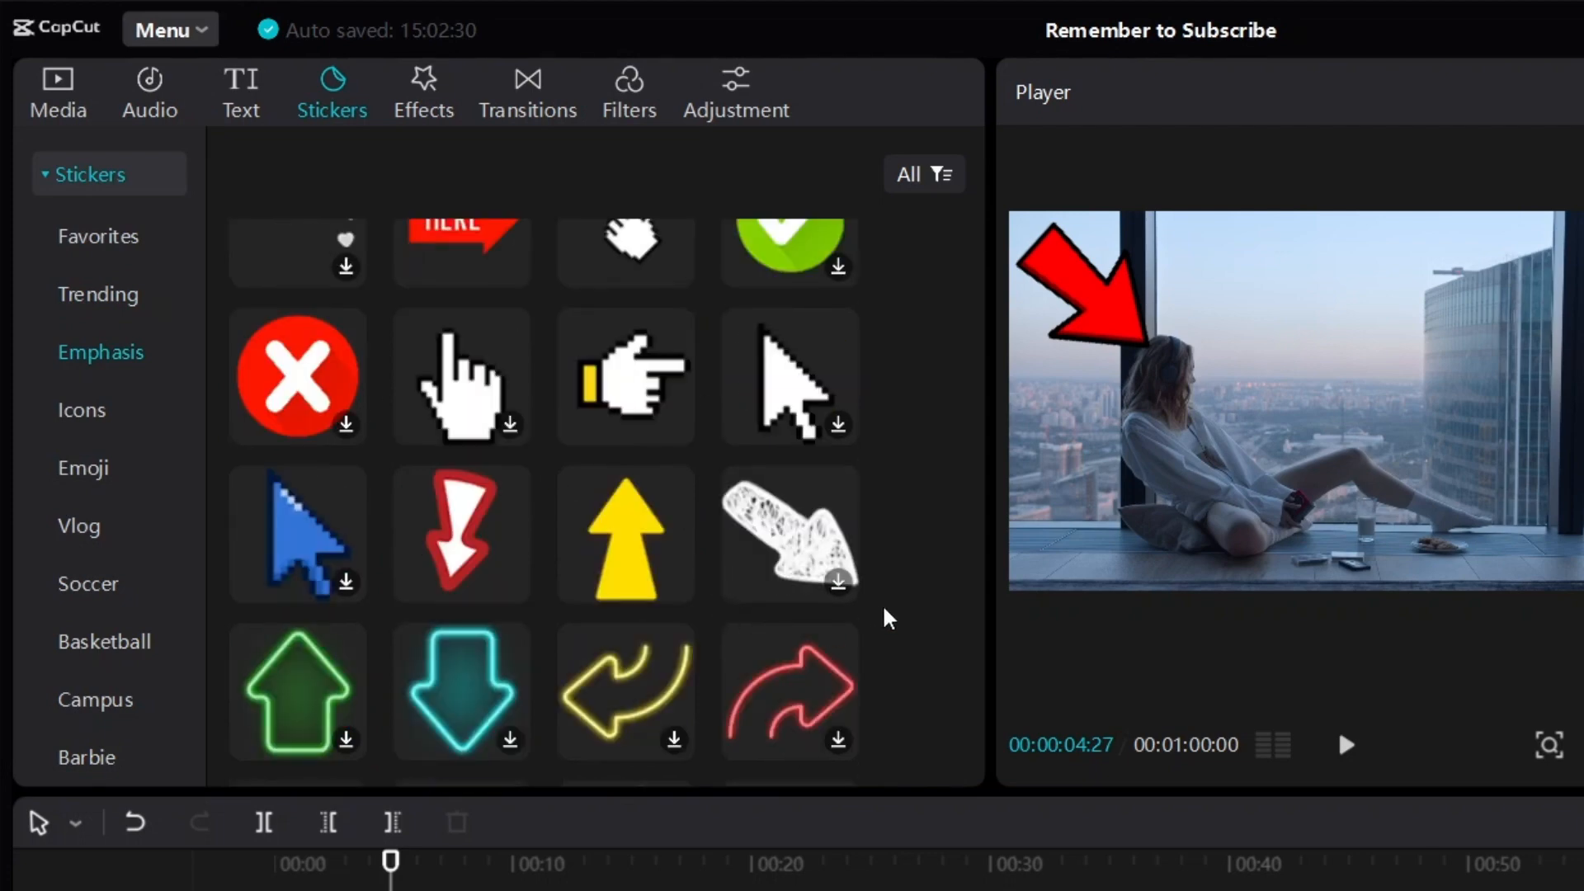
{"action": "left_click", "coordinate": [58, 91]}
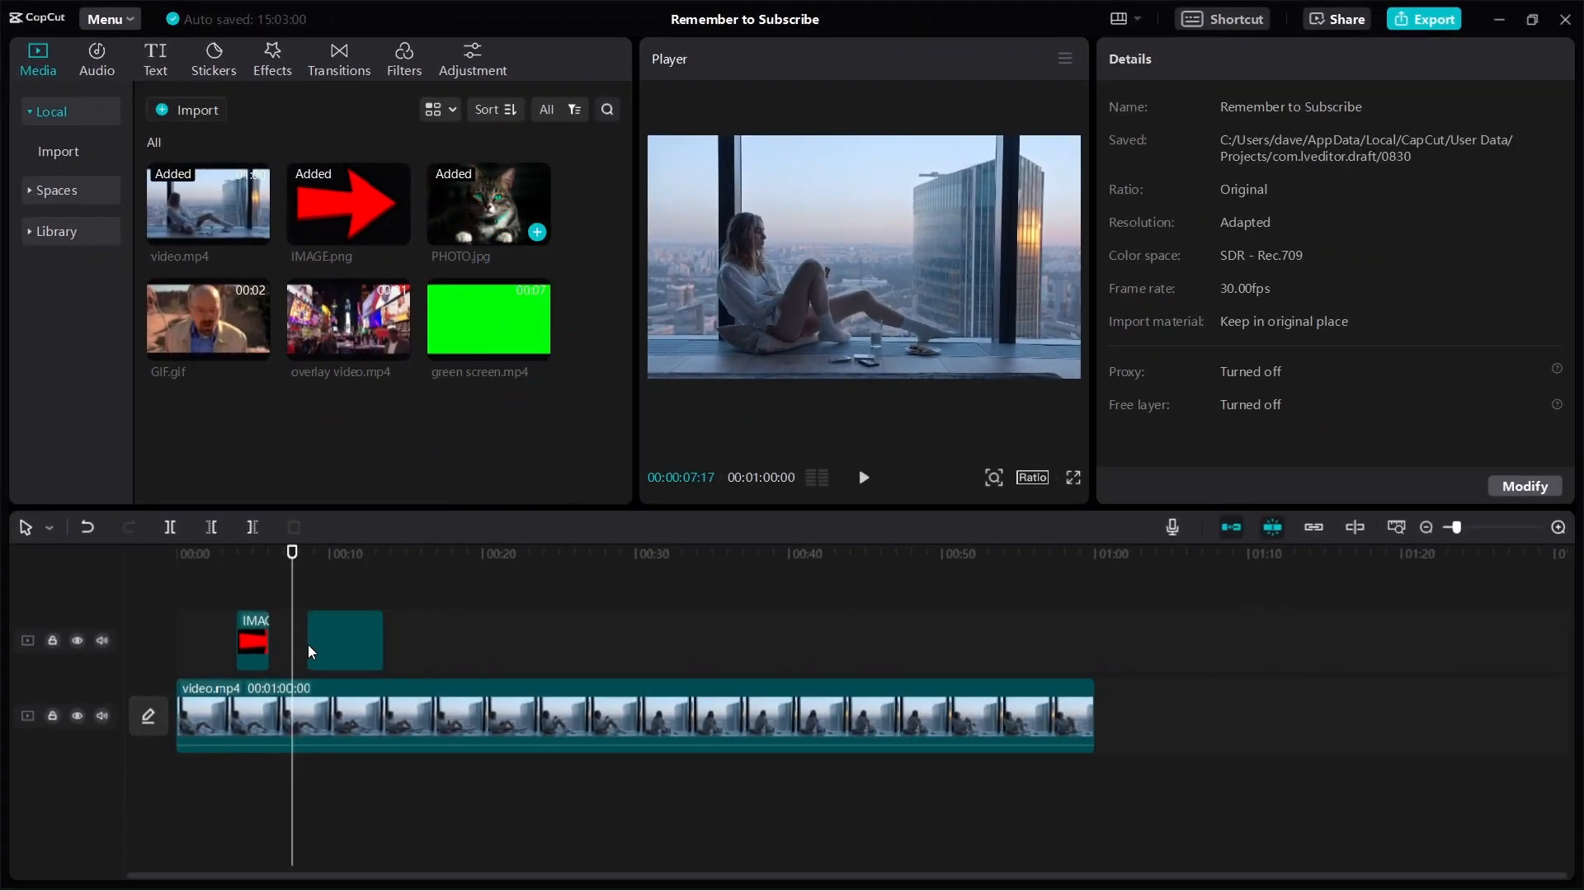
Select the PHOTO.jpg cat clip after the arrow and set its Scale to 110%
{"action": "left_click", "coordinate": [343, 640]}
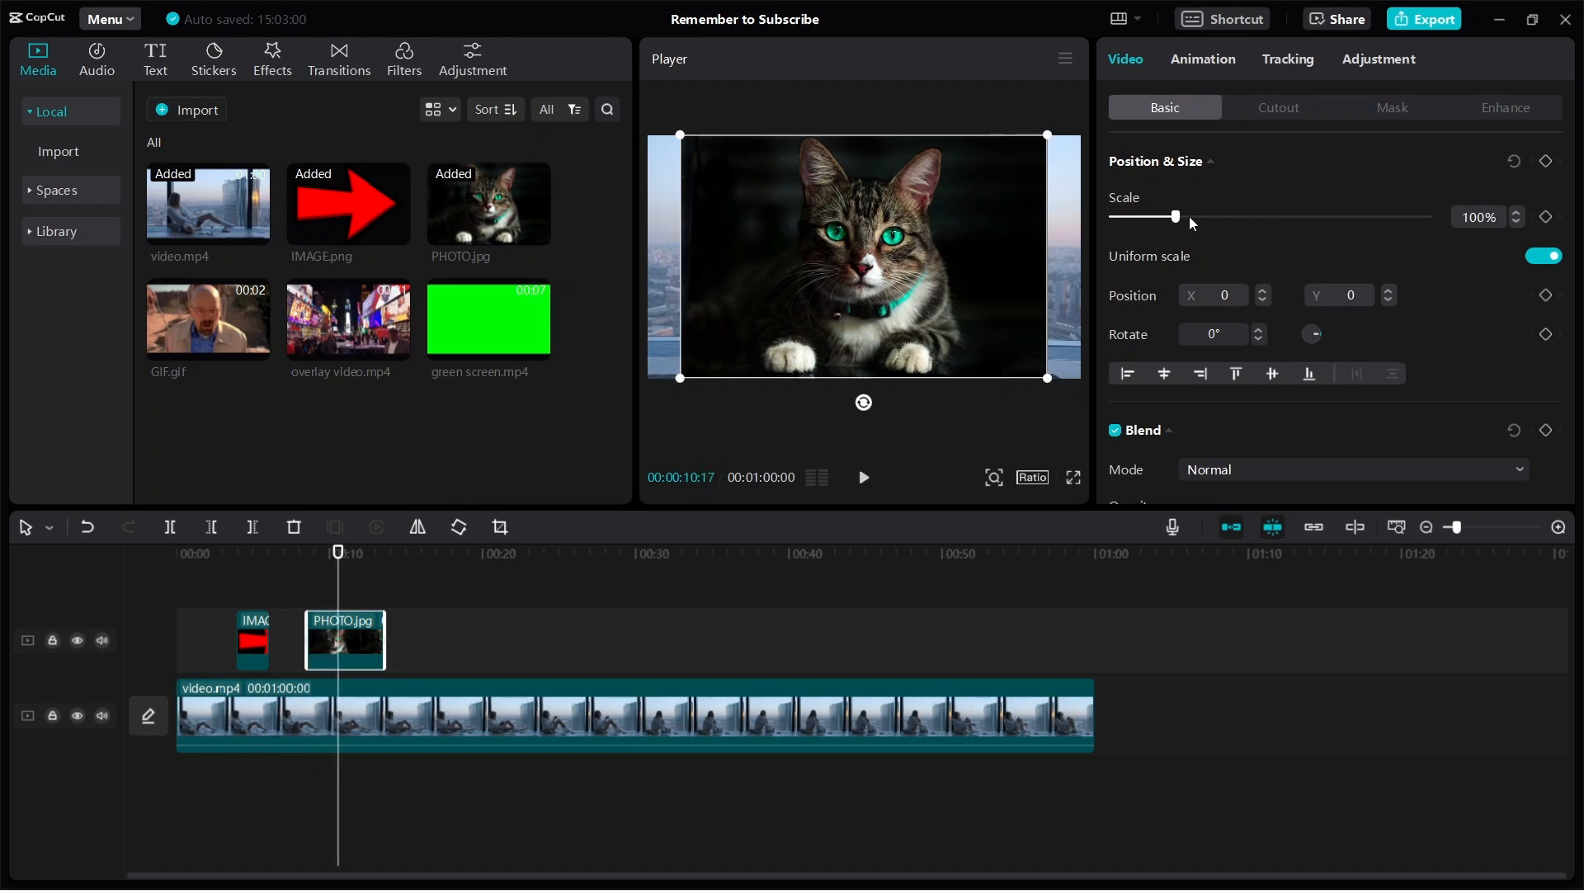
{"action": "left_click_drag", "start_coordinate": [1175, 216], "coordinate": [1184, 216]}
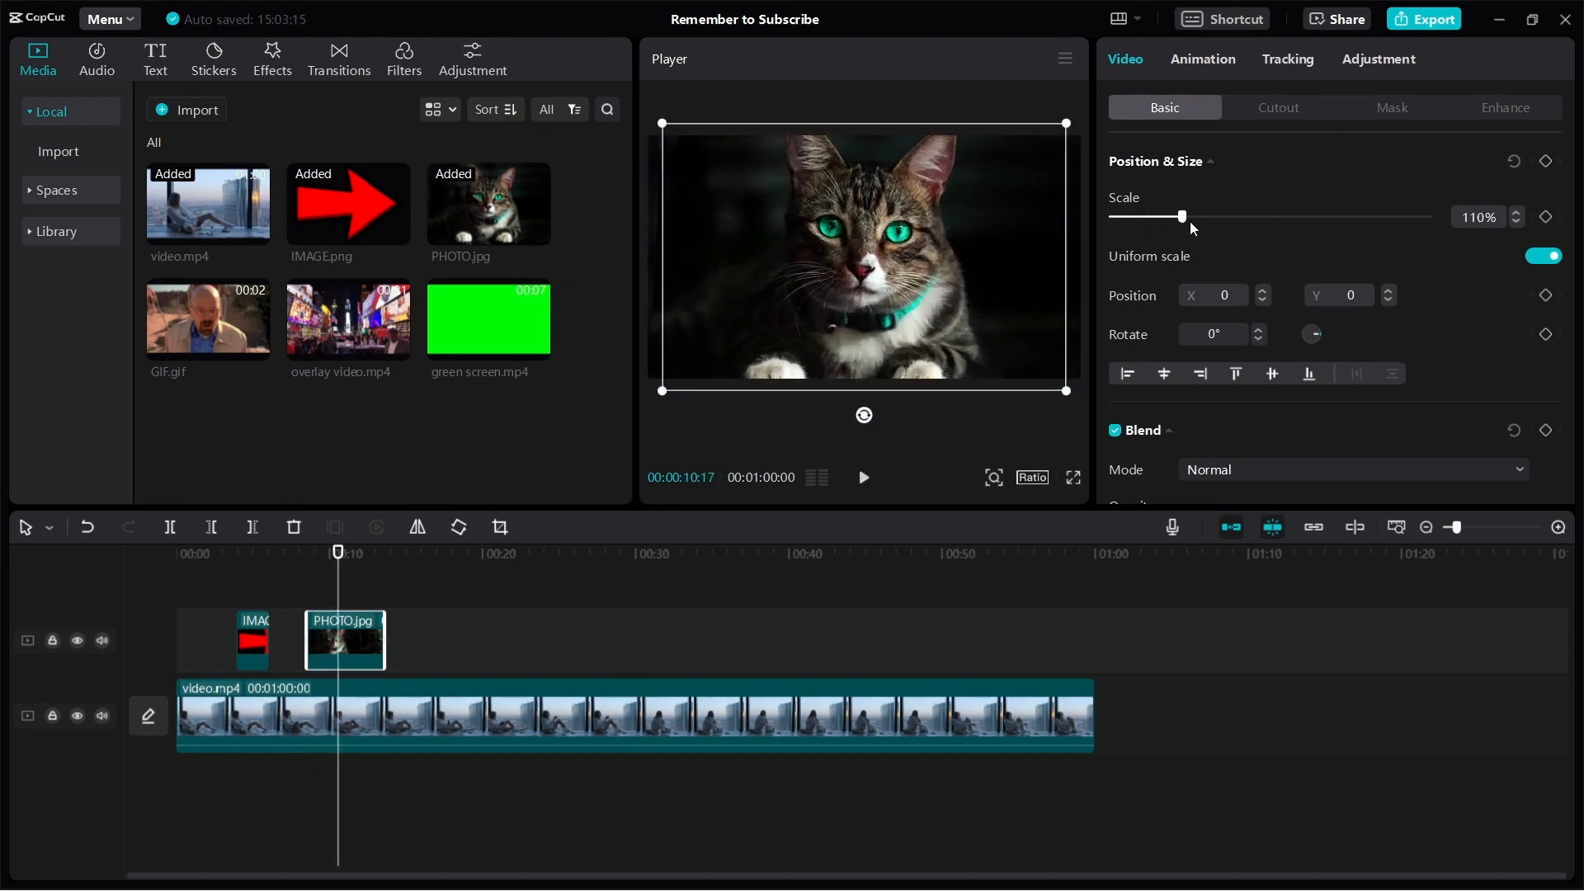
{"action": "left_click_drag", "start_coordinate": [1182, 217], "coordinate": [1137, 216]}
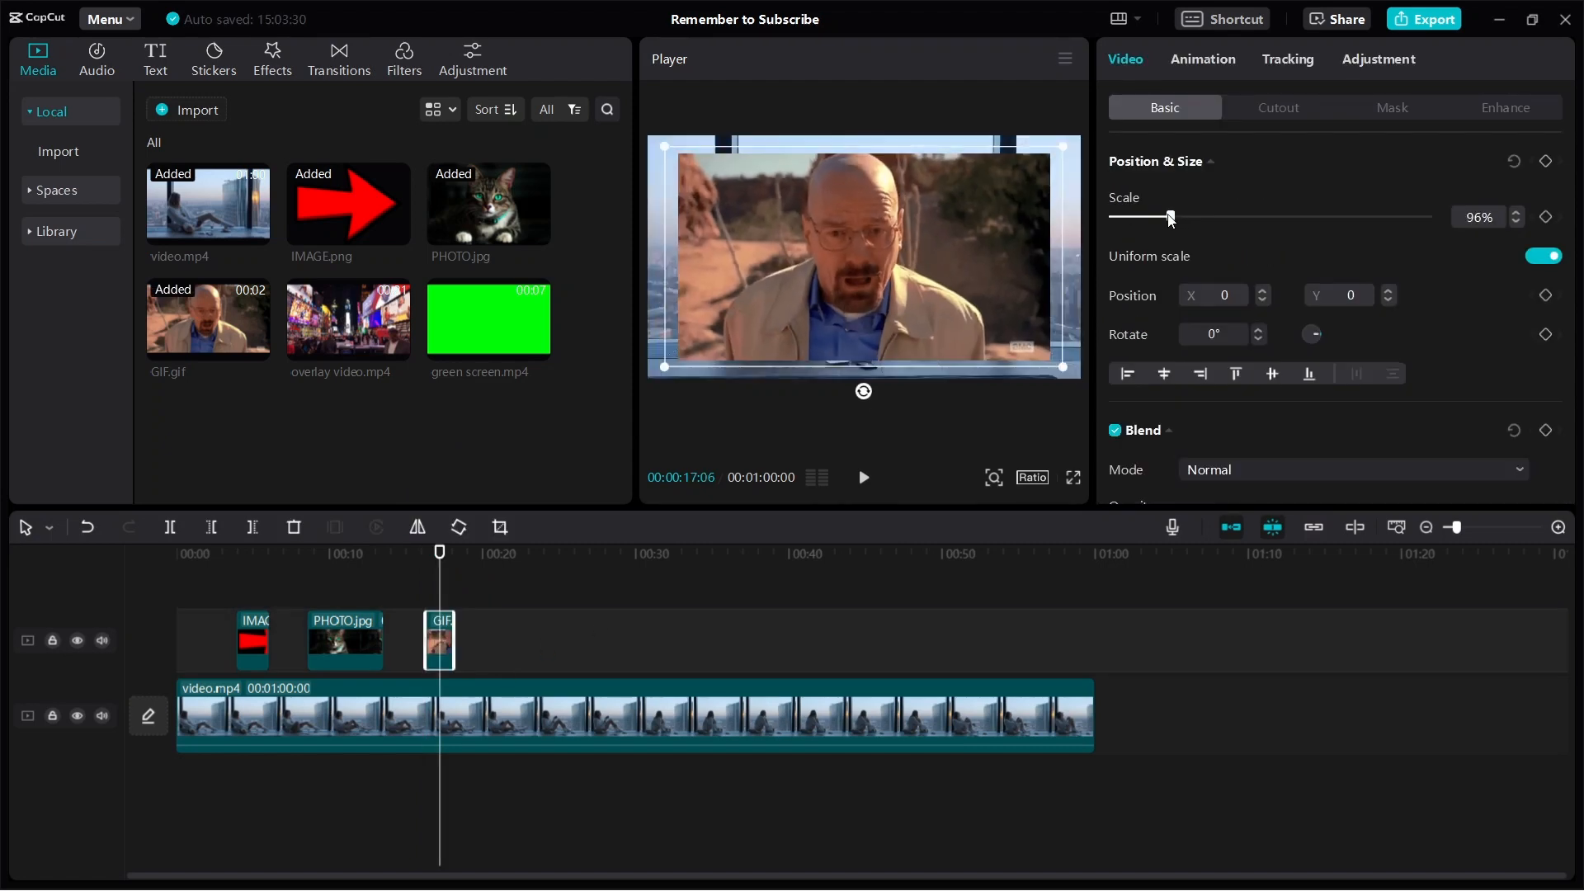
Lower the GIF.gif clip's Scale to 54%
{"action": "left_click_drag", "start_coordinate": [1169, 216], "coordinate": [1147, 216]}
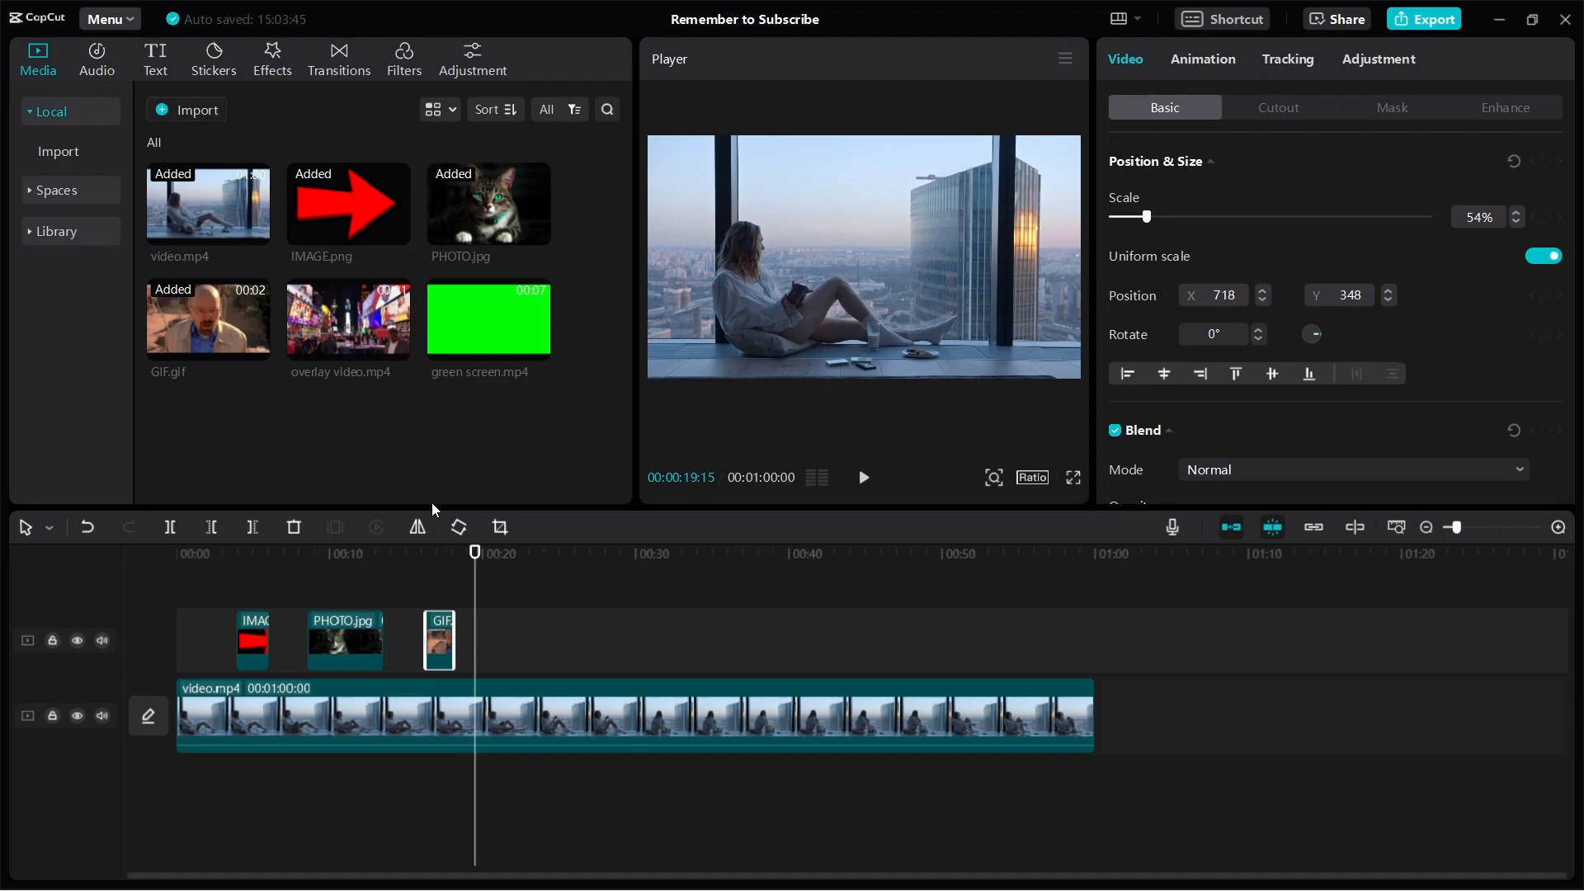
Place overlay video.mp4 after the GIF and shrink it to 52% in the top-right
{"action": "left_click", "coordinate": [347, 320]}
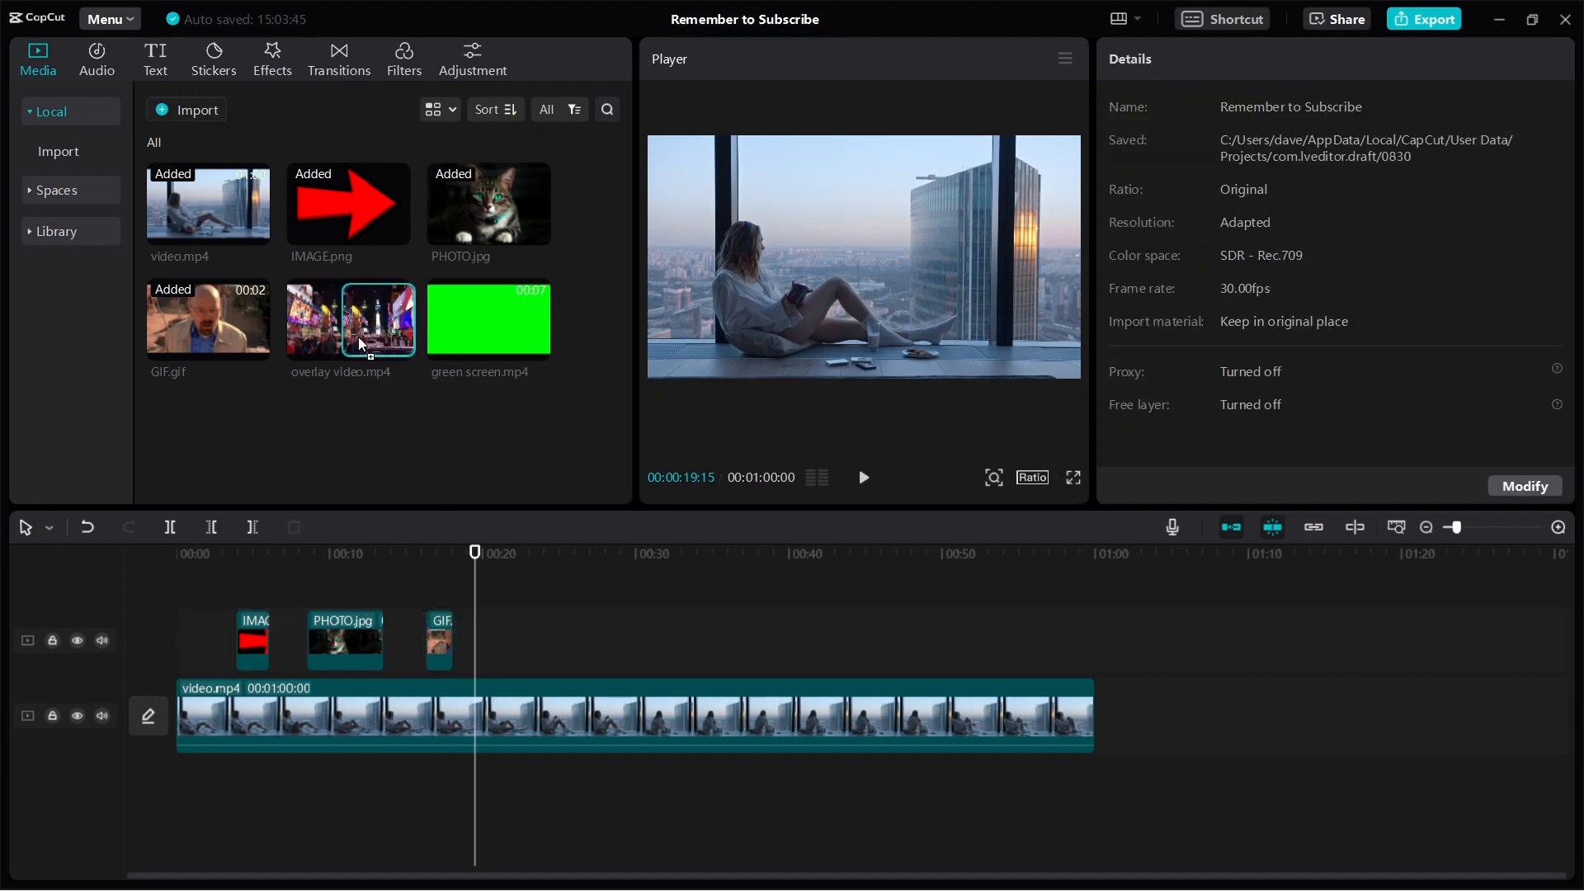
{"action": "left_click_drag", "start_coordinate": [347, 318], "coordinate": [627, 642]}
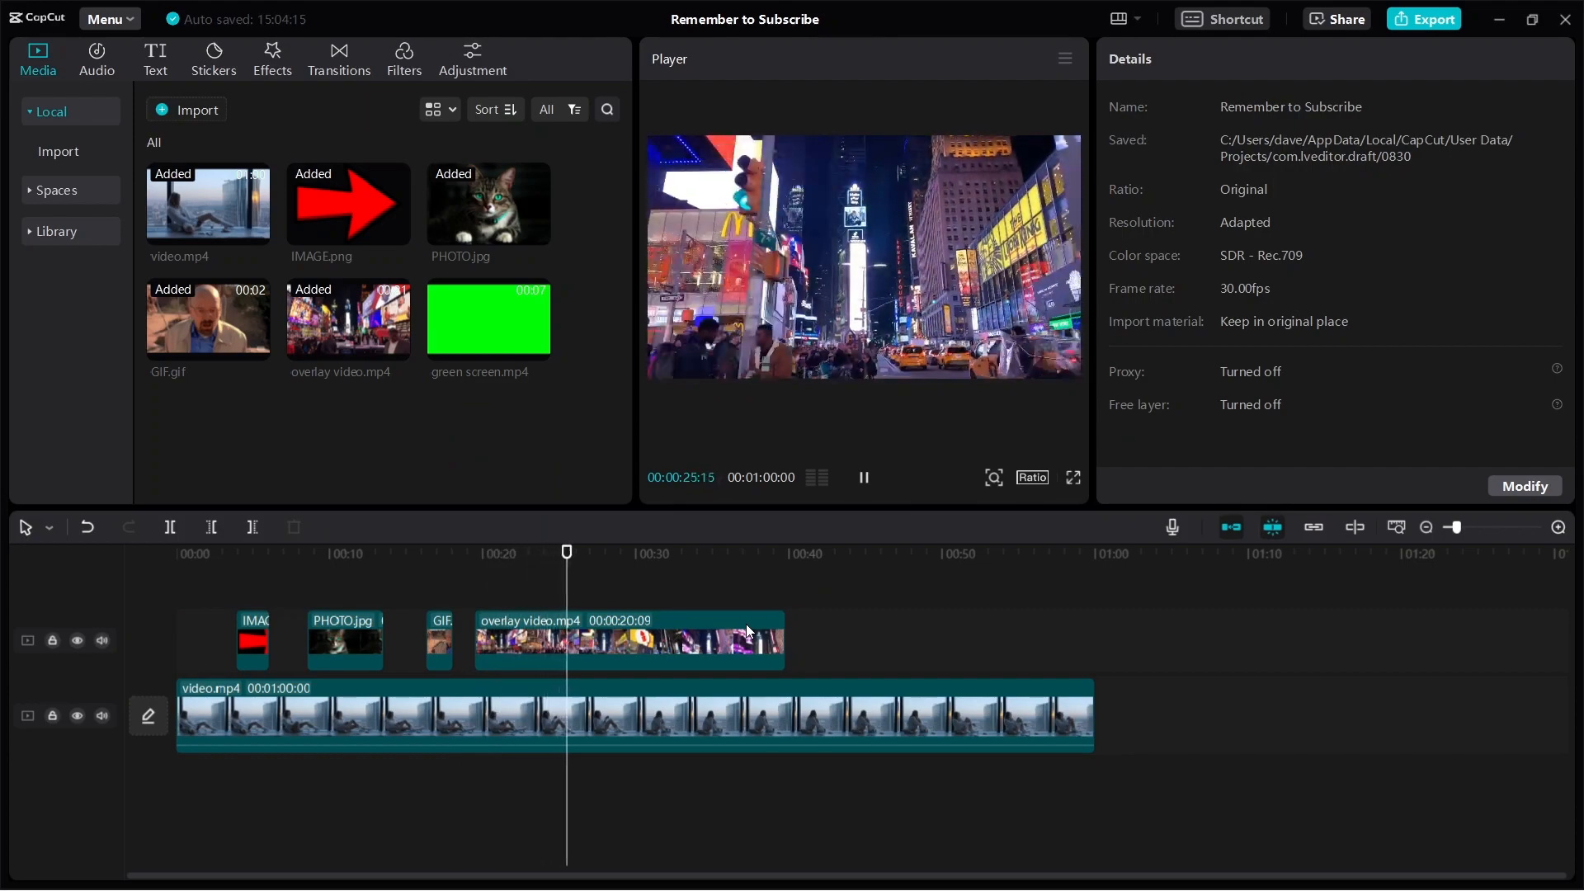
{"action": "left_click", "coordinate": [627, 639]}
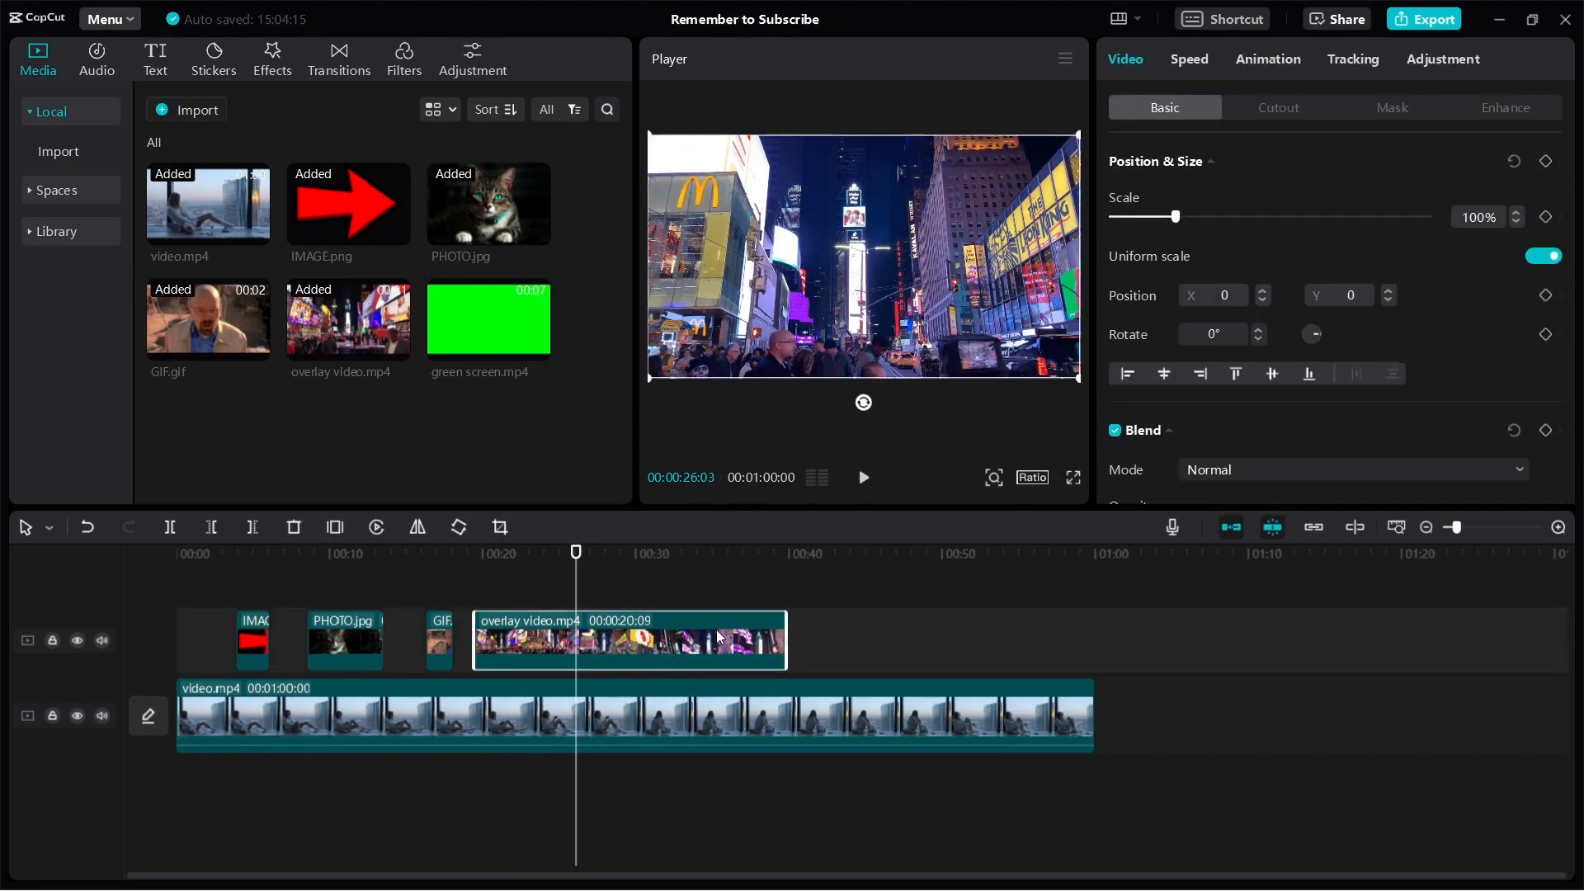
{"action": "left_click_drag", "start_coordinate": [1178, 216], "coordinate": [1168, 216]}
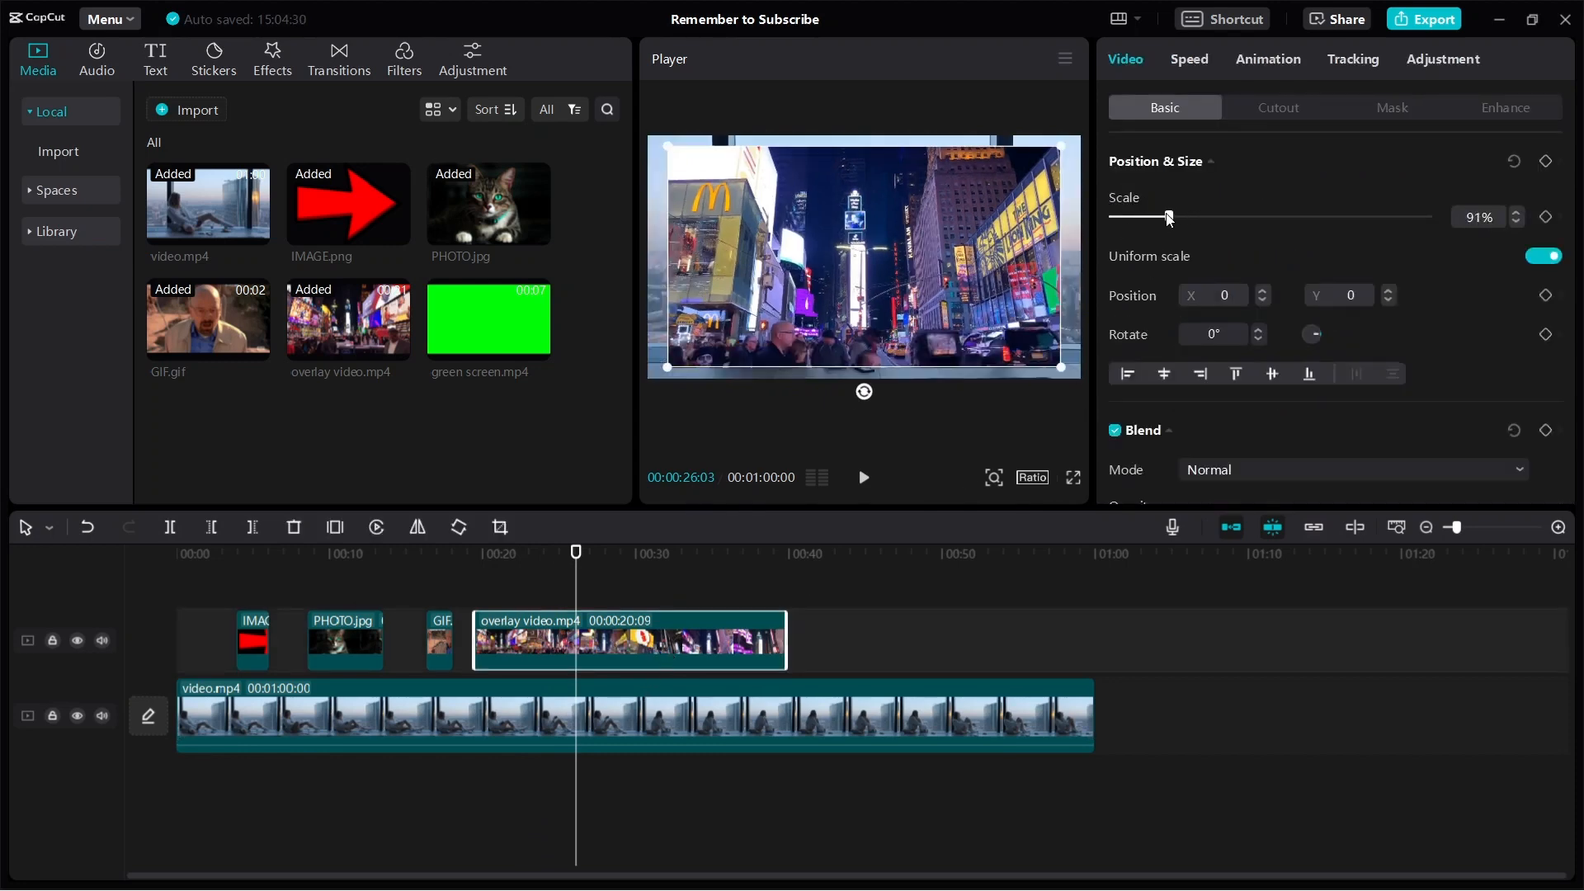
{"action": "left_click_drag", "start_coordinate": [1167, 216], "coordinate": [1147, 216]}
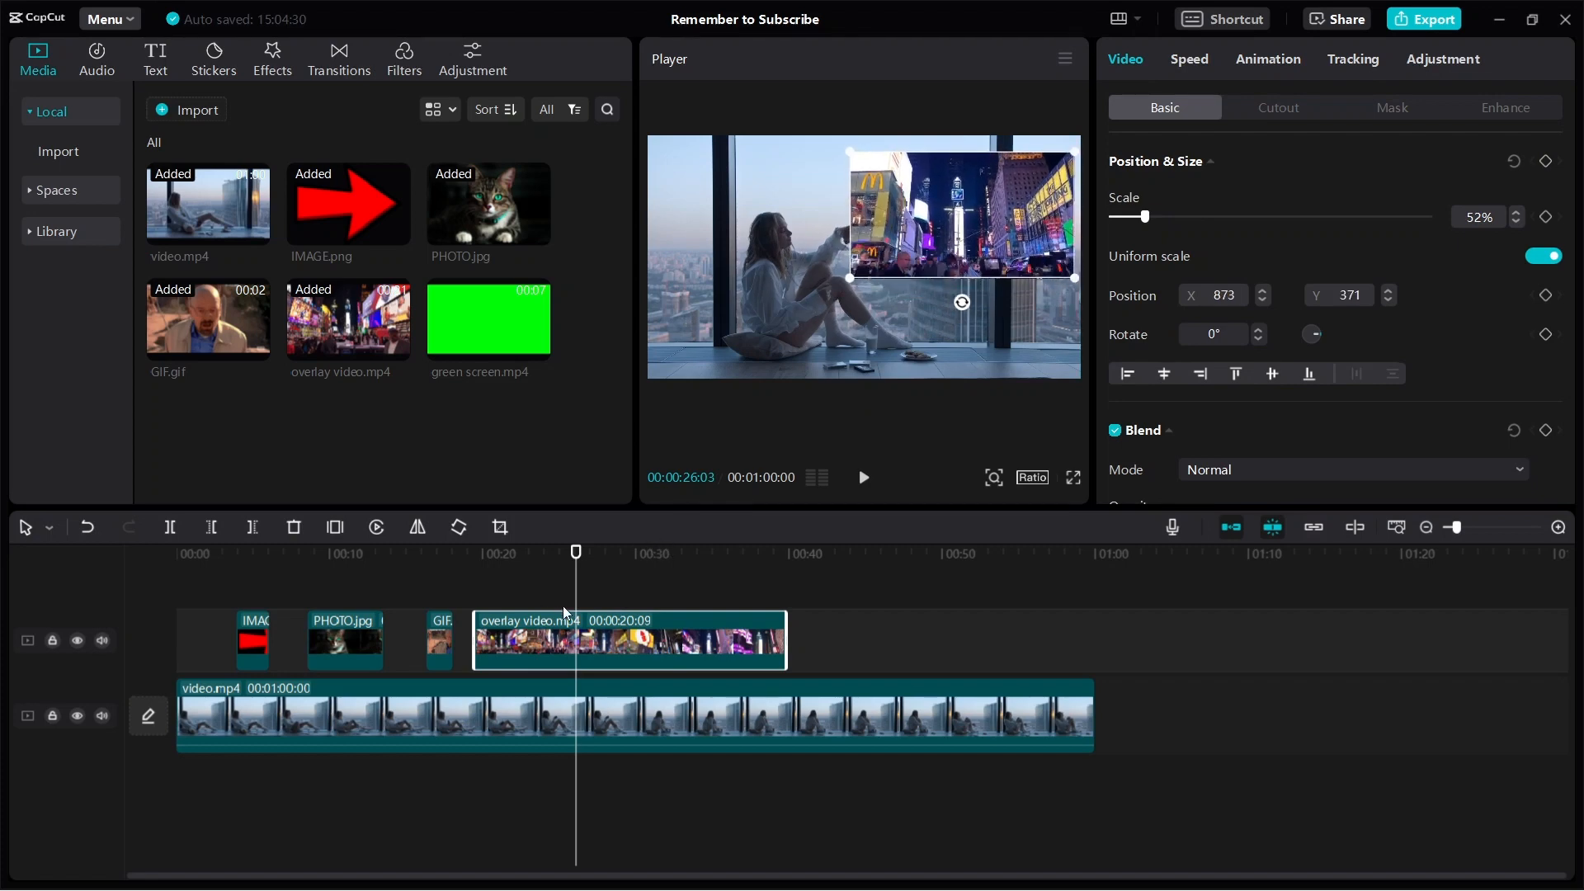
{"action": "left_click", "coordinate": [861, 477]}
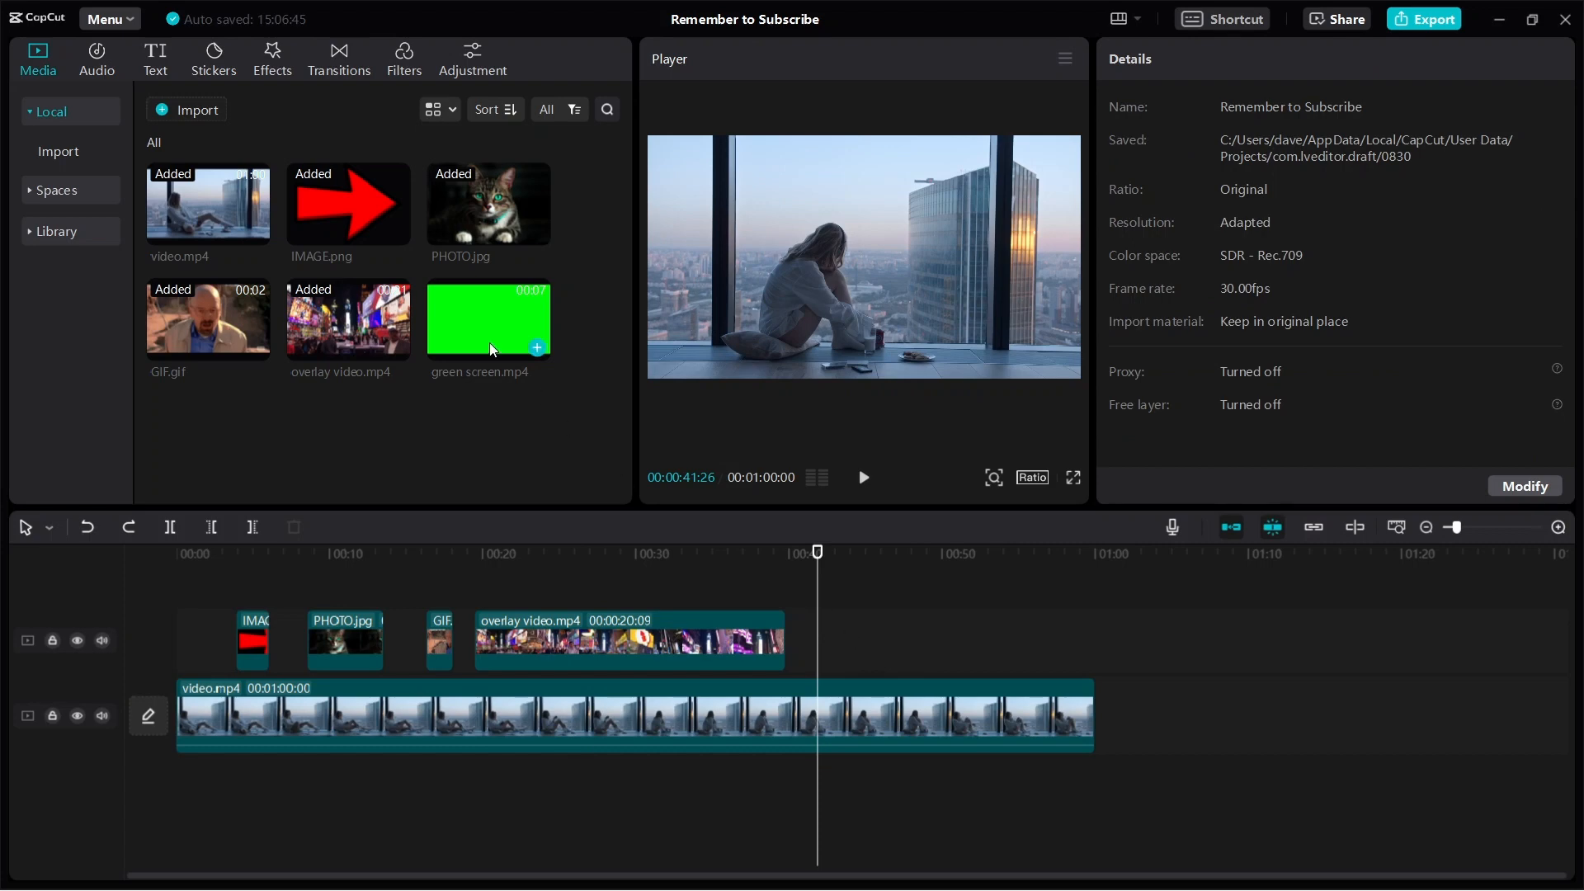
Place green screen.mp4 after the overlay video, move the playhead to its start, and select it
{"action": "left_click_drag", "start_coordinate": [488, 320], "coordinate": [864, 625]}
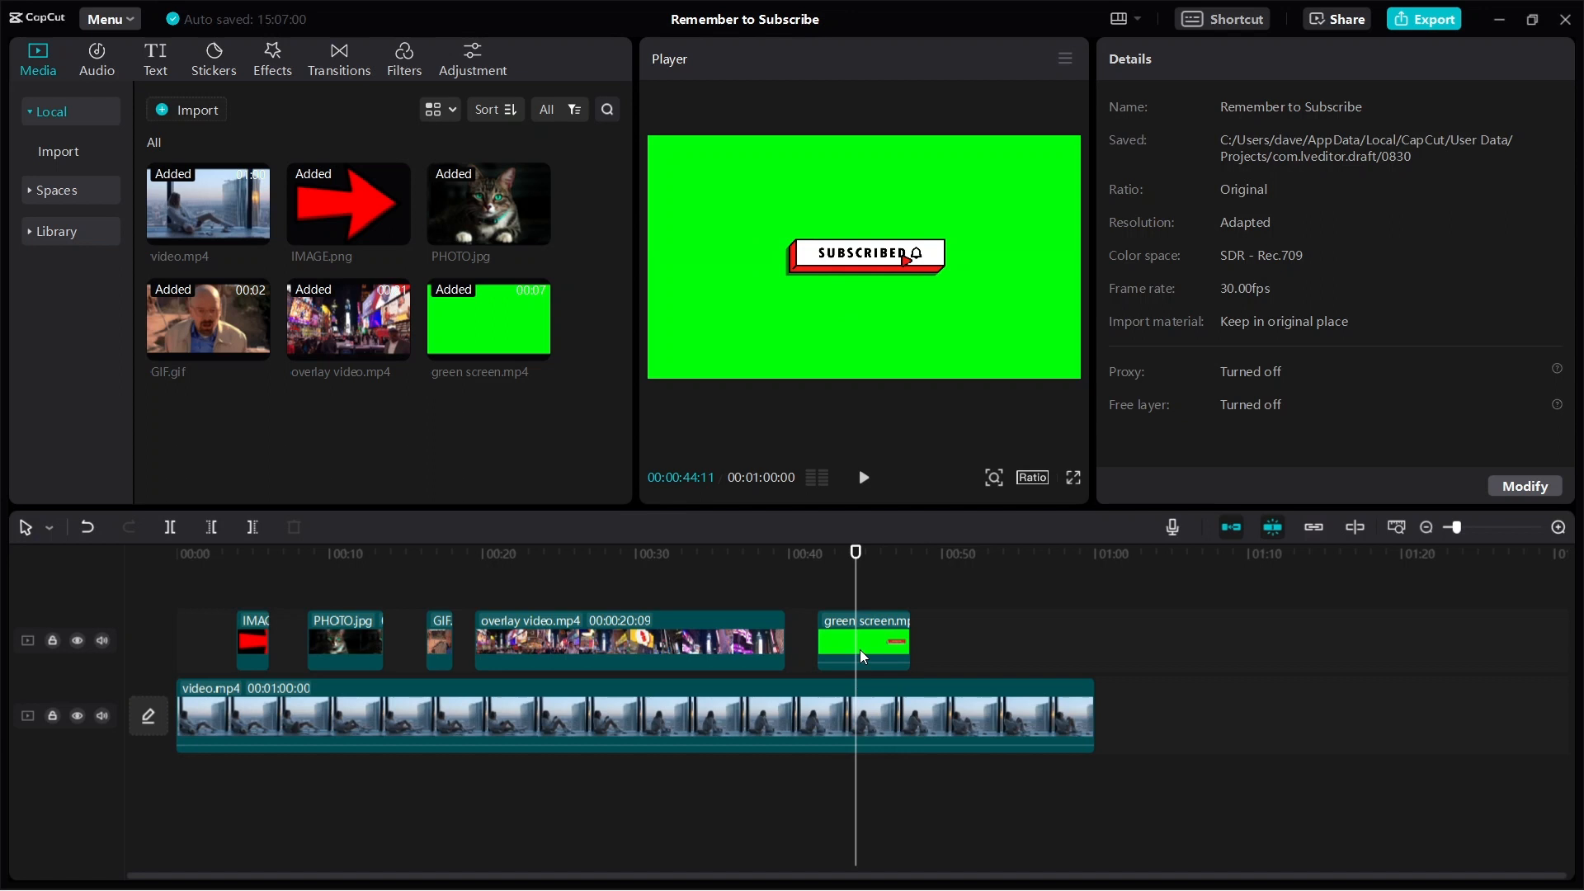
{"action": "mouse_move", "coordinate": [1074, 574]}
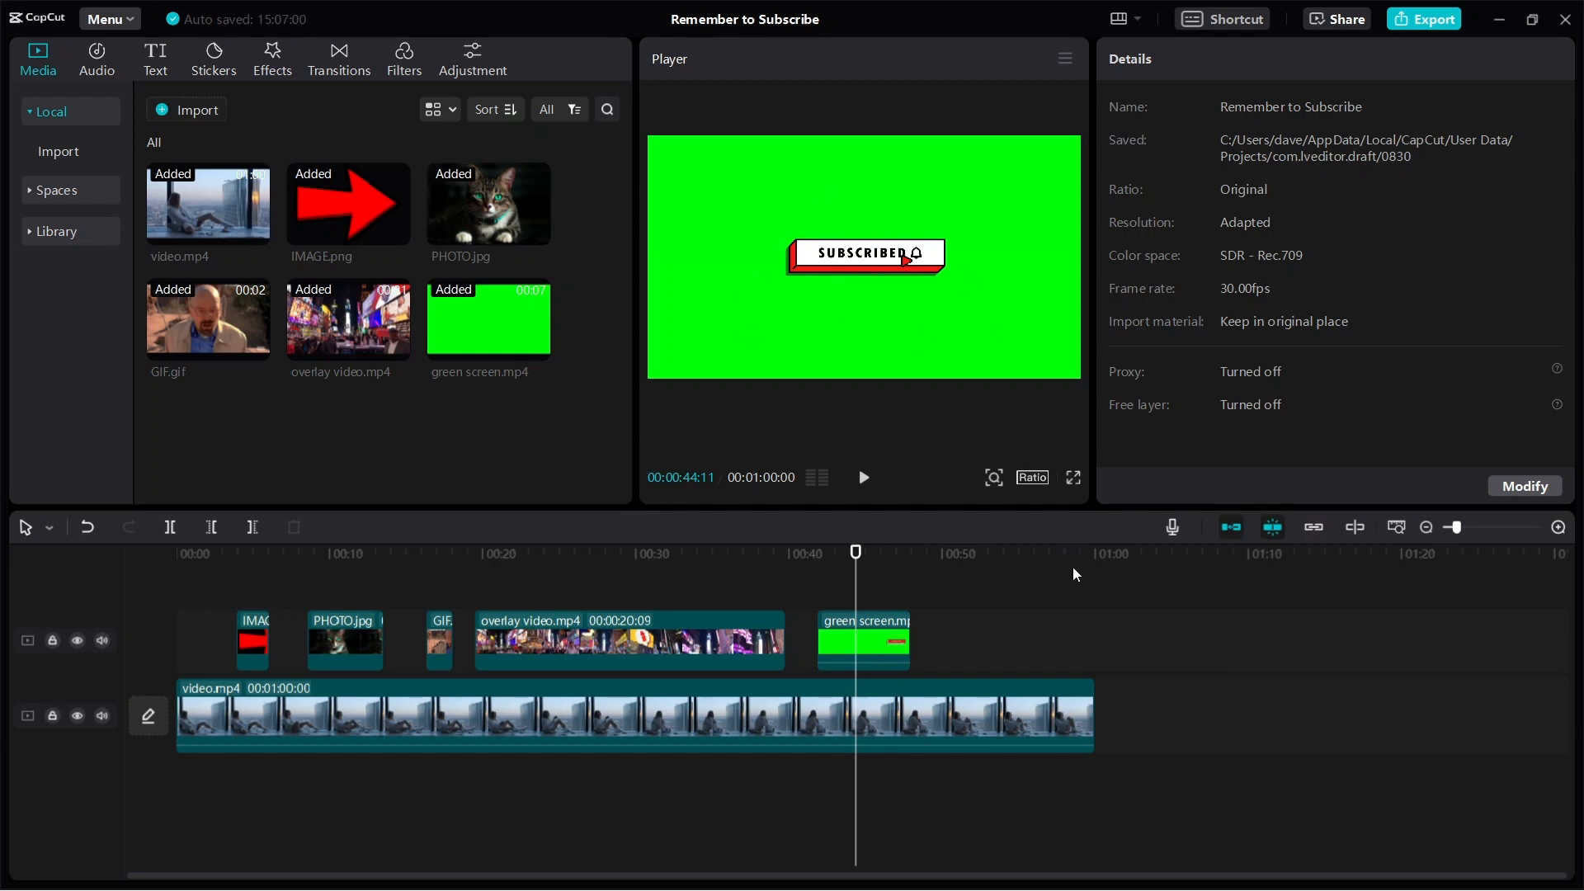
{"action": "left_click_drag", "start_coordinate": [855, 552], "coordinate": [840, 553]}
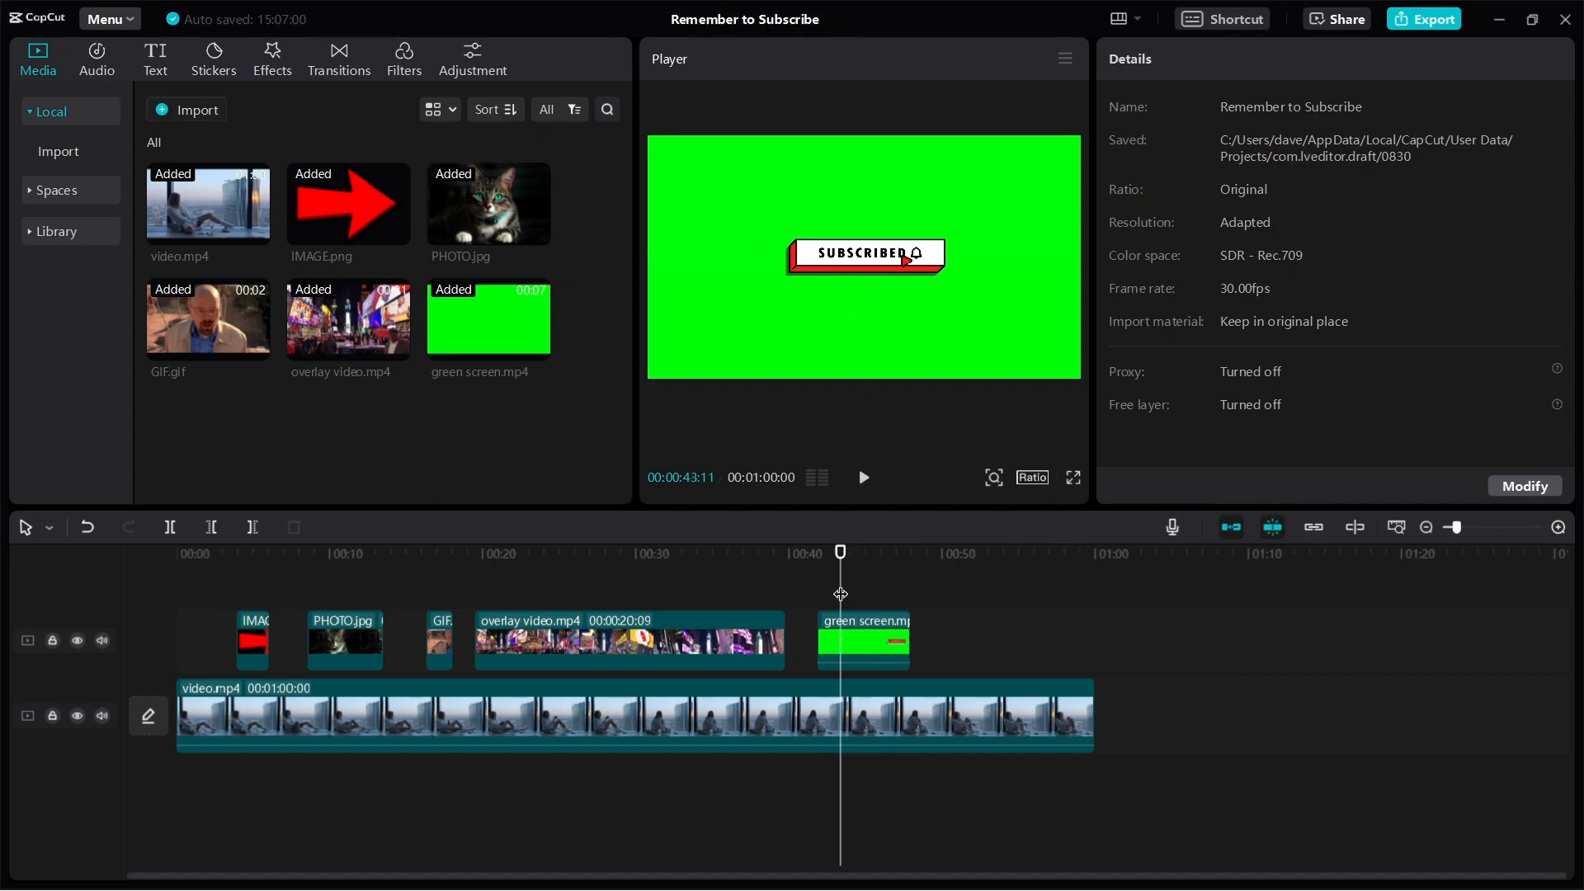
{"action": "left_click", "coordinate": [863, 640]}
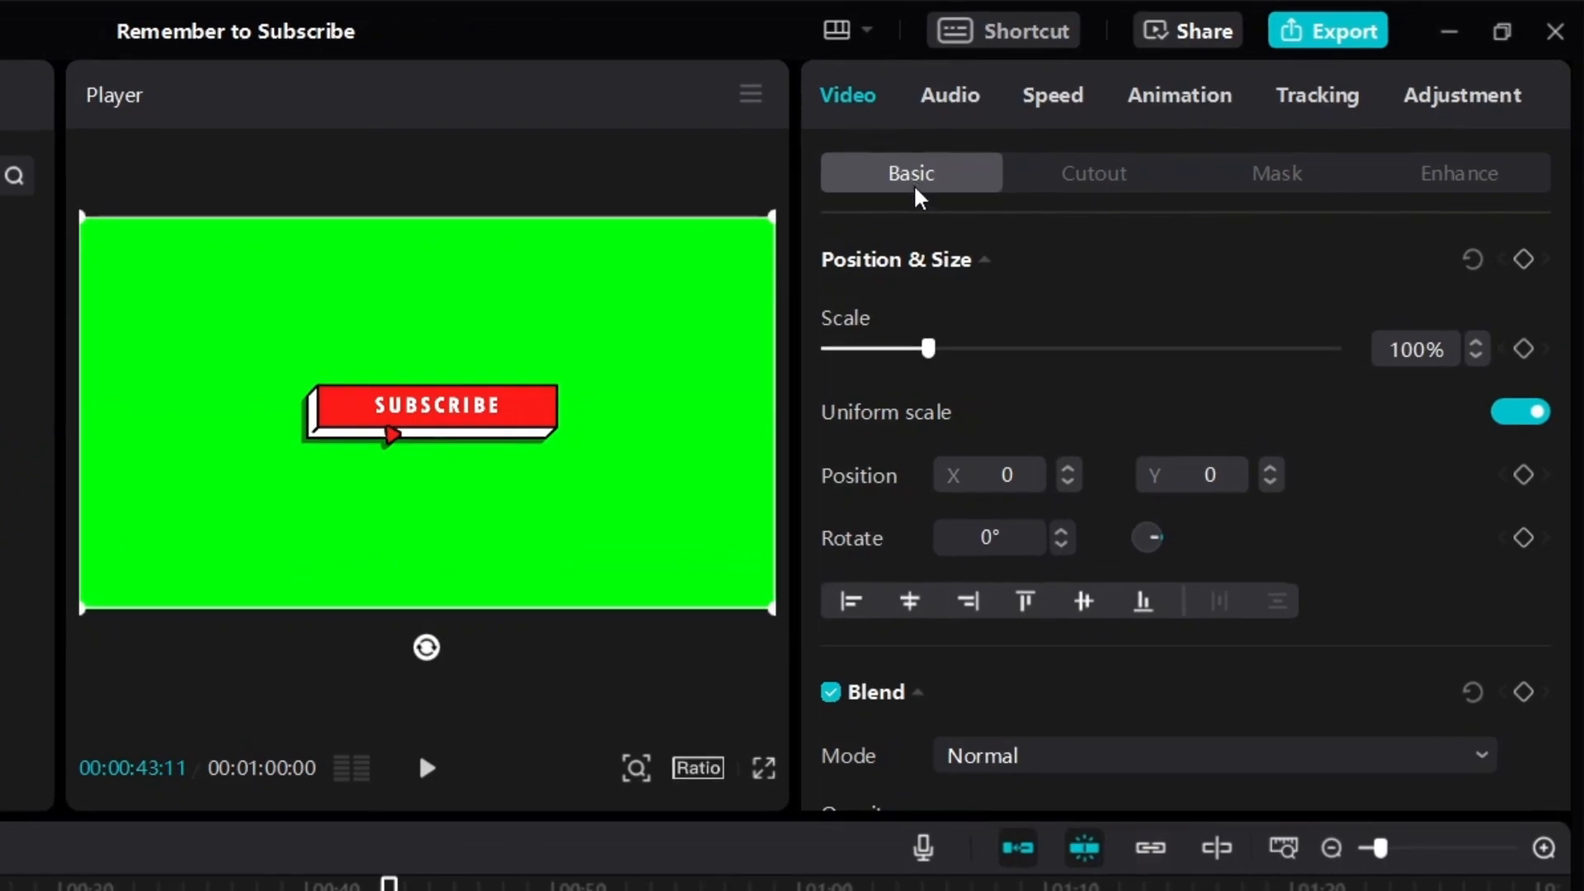
Enable Chroma key in Cutout and pick the bright green background as key colour
{"action": "left_click", "coordinate": [1093, 172]}
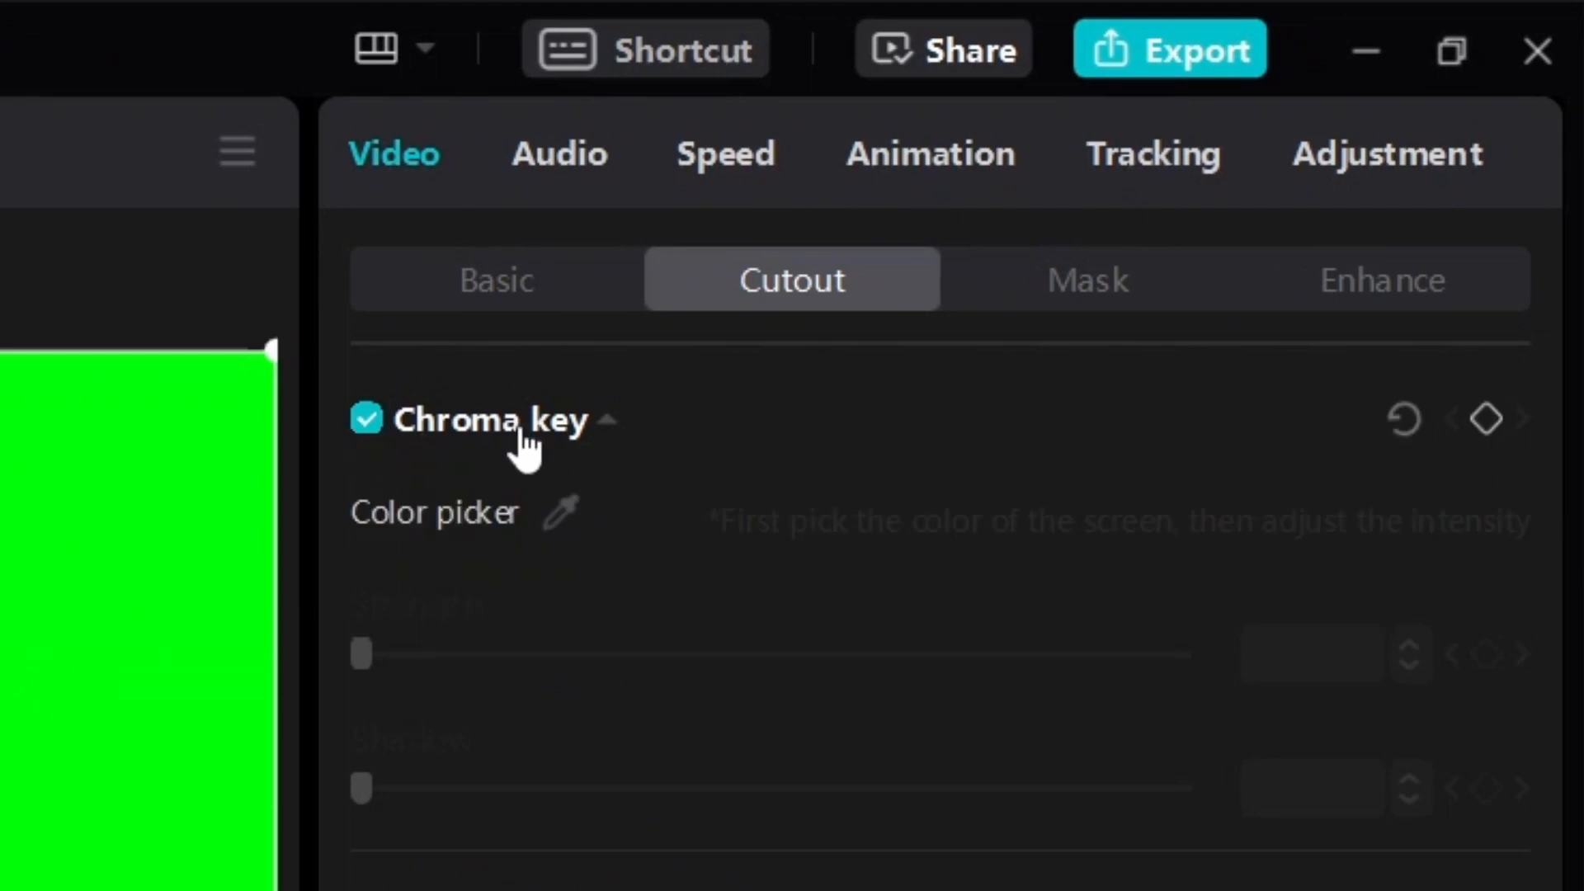
{"action": "mouse_move", "coordinate": [500, 533]}
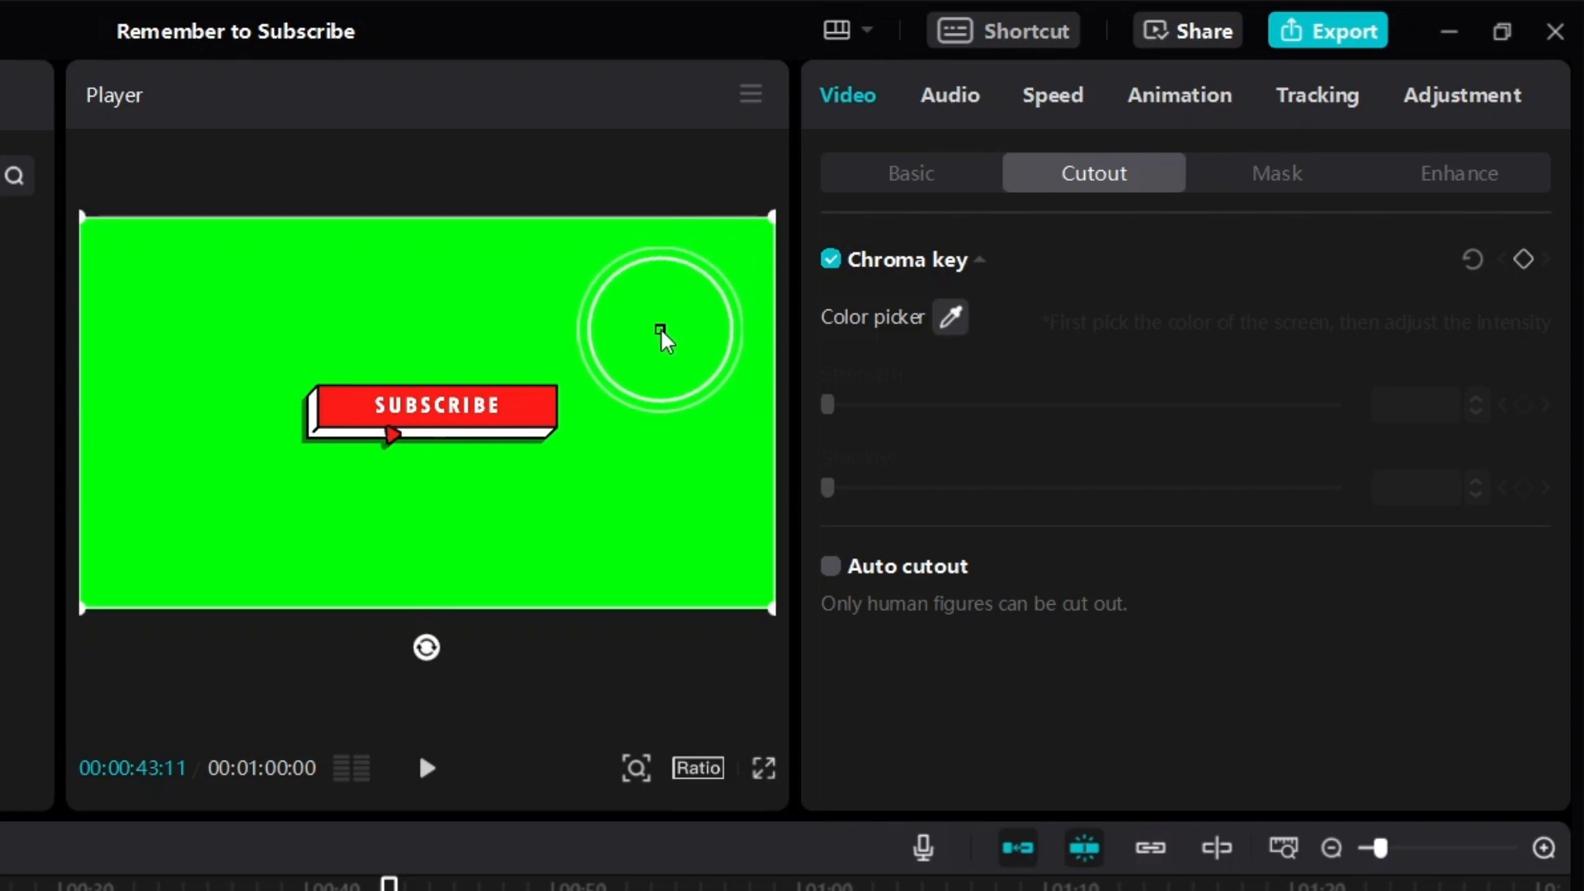
{"action": "left_click", "coordinate": [663, 333]}
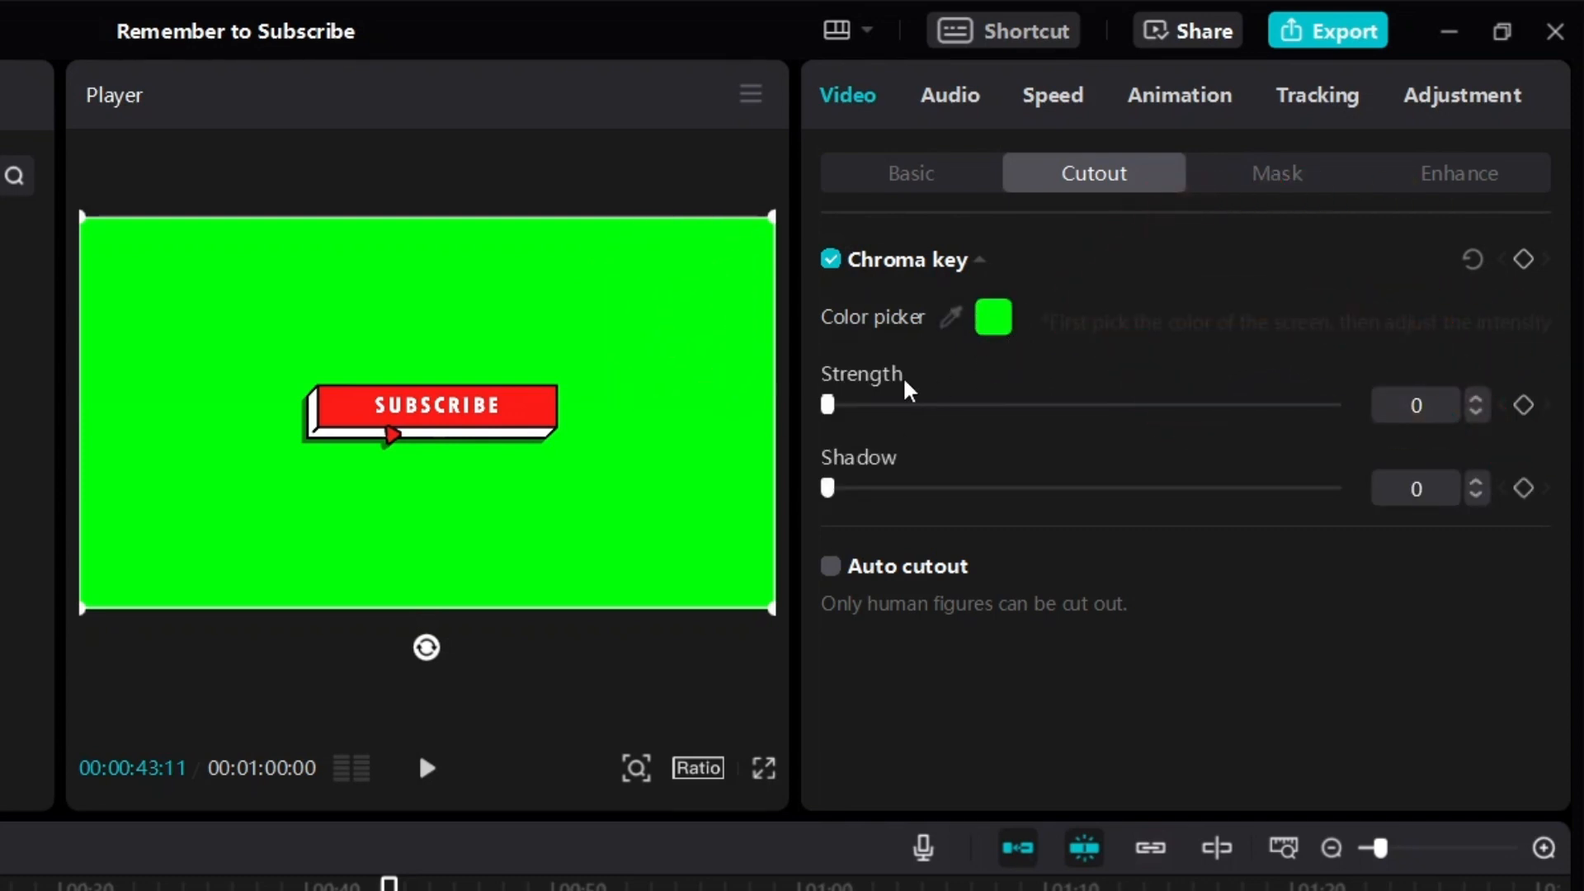
{"action": "mouse_move", "coordinate": [837, 419]}
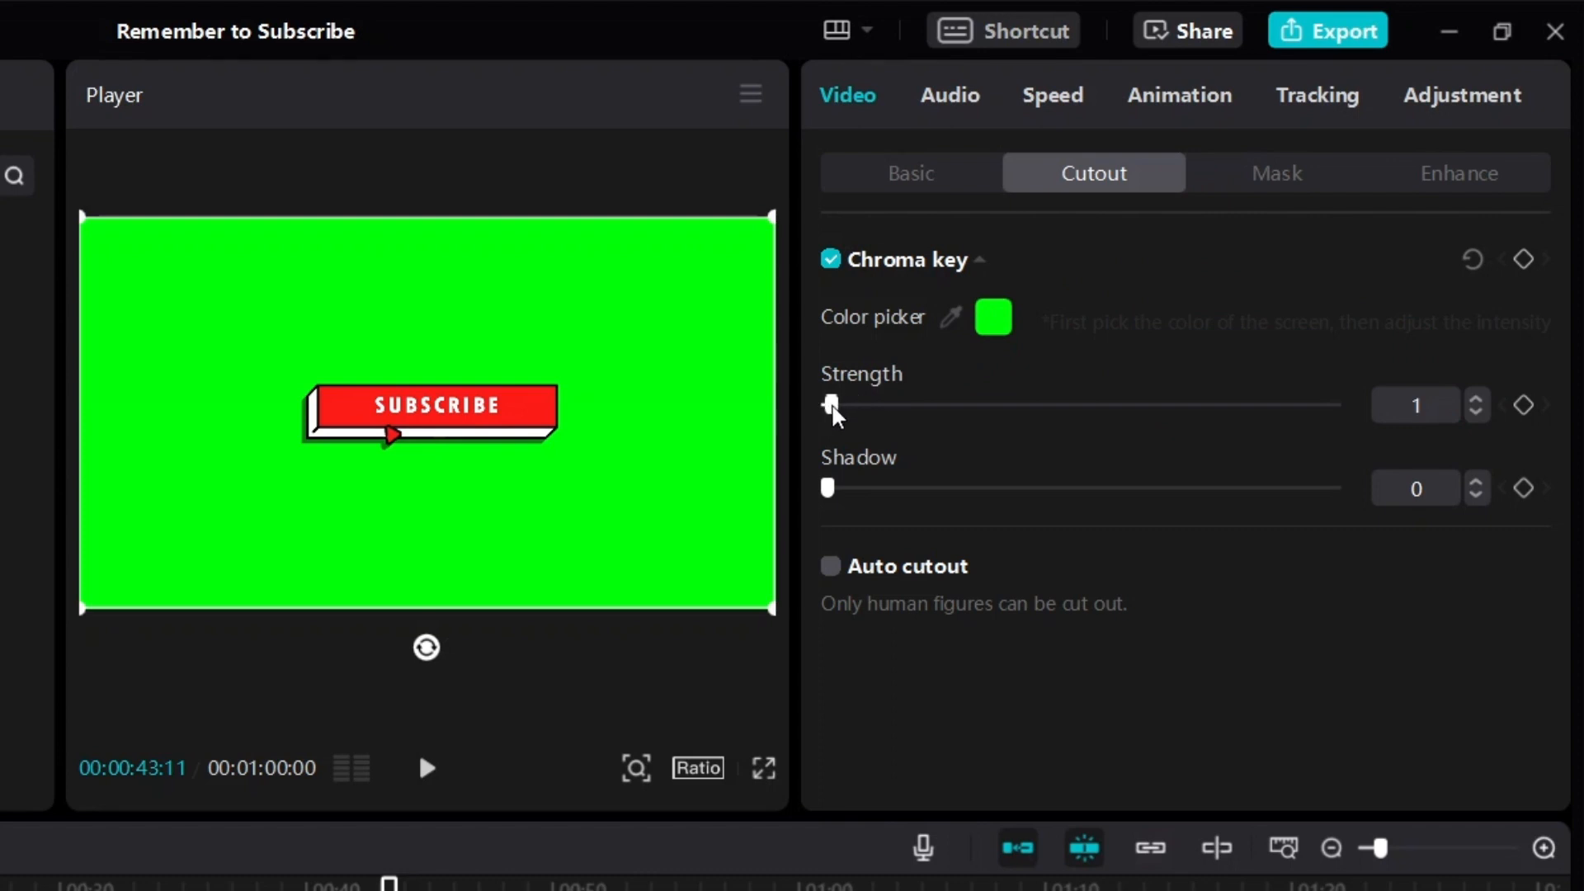
Test Chroma key Strength values from low to maximum, settling at about 30
{"action": "left_click_drag", "start_coordinate": [831, 405], "coordinate": [915, 405]}
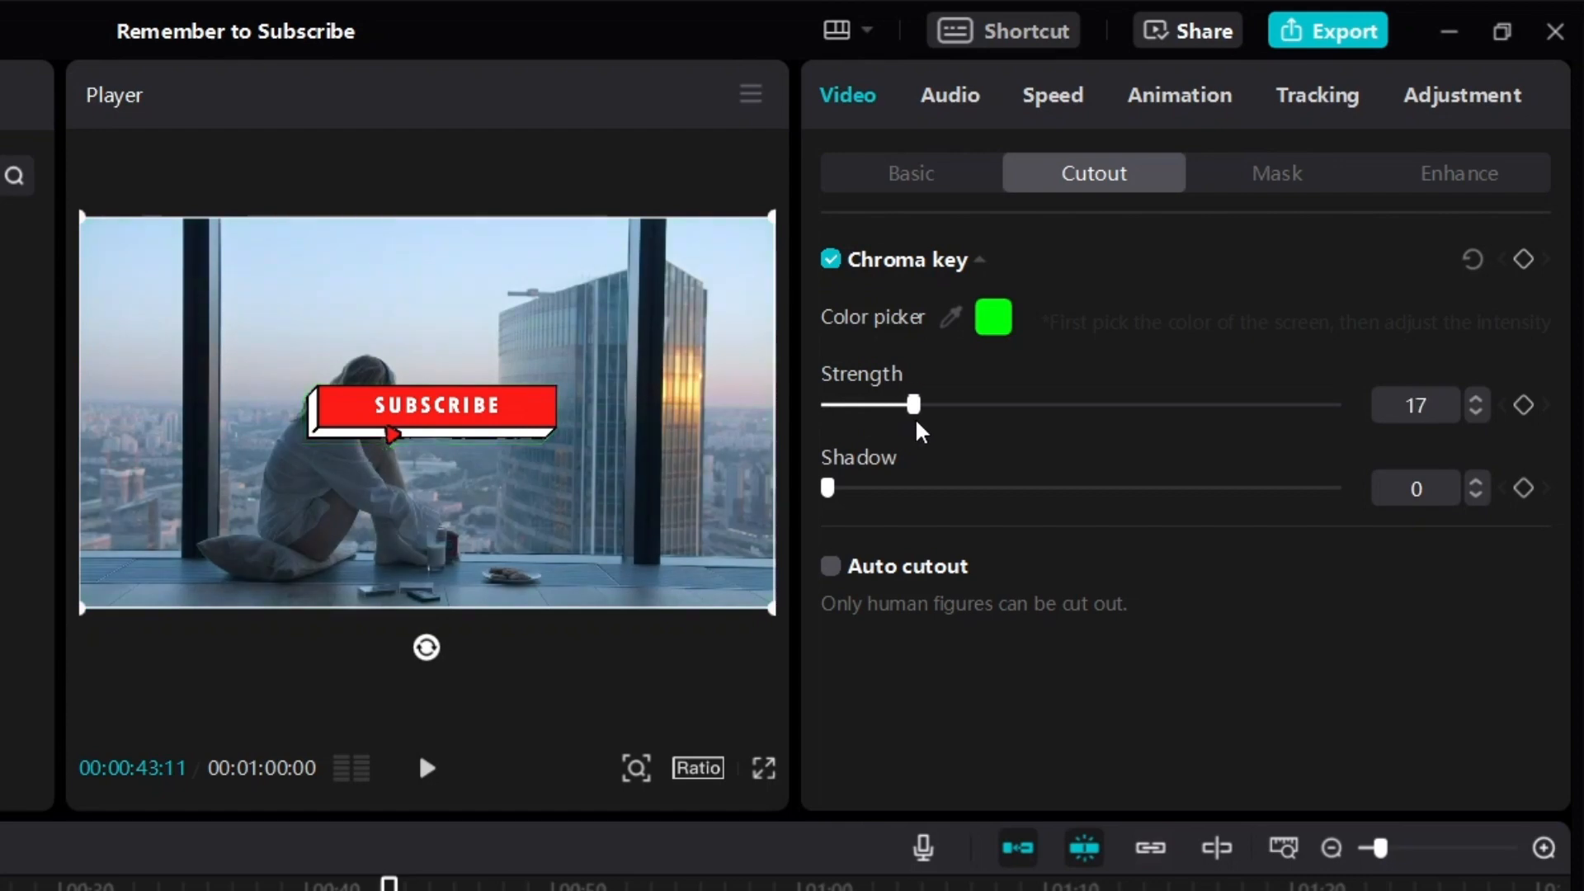
{"action": "left_click_drag", "start_coordinate": [912, 405], "coordinate": [935, 404]}
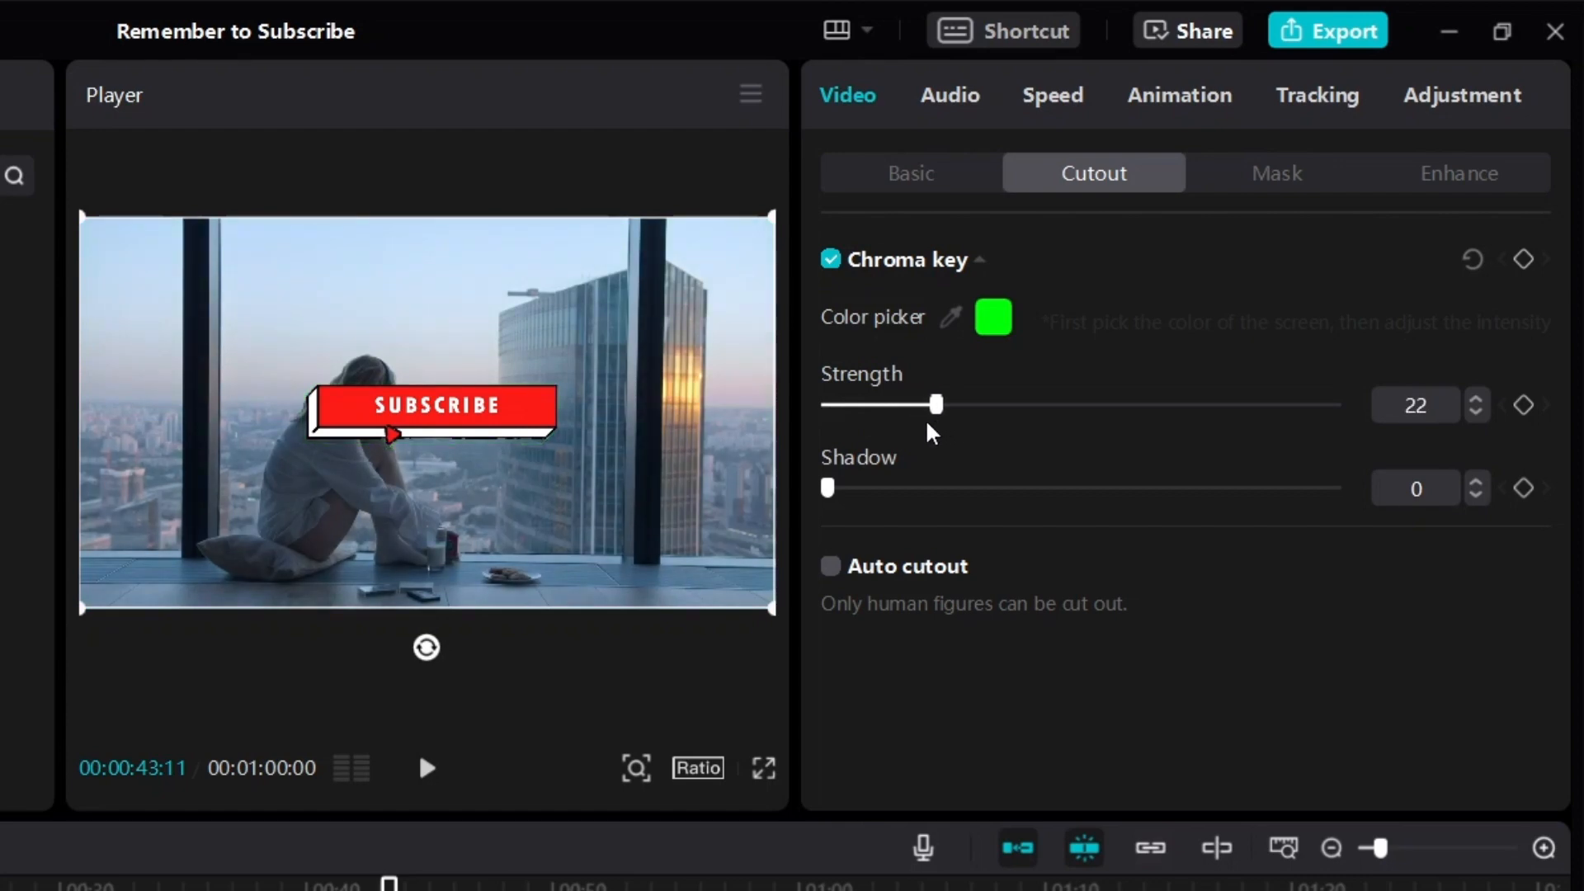
{"action": "left_click_drag", "start_coordinate": [938, 404], "coordinate": [922, 405]}
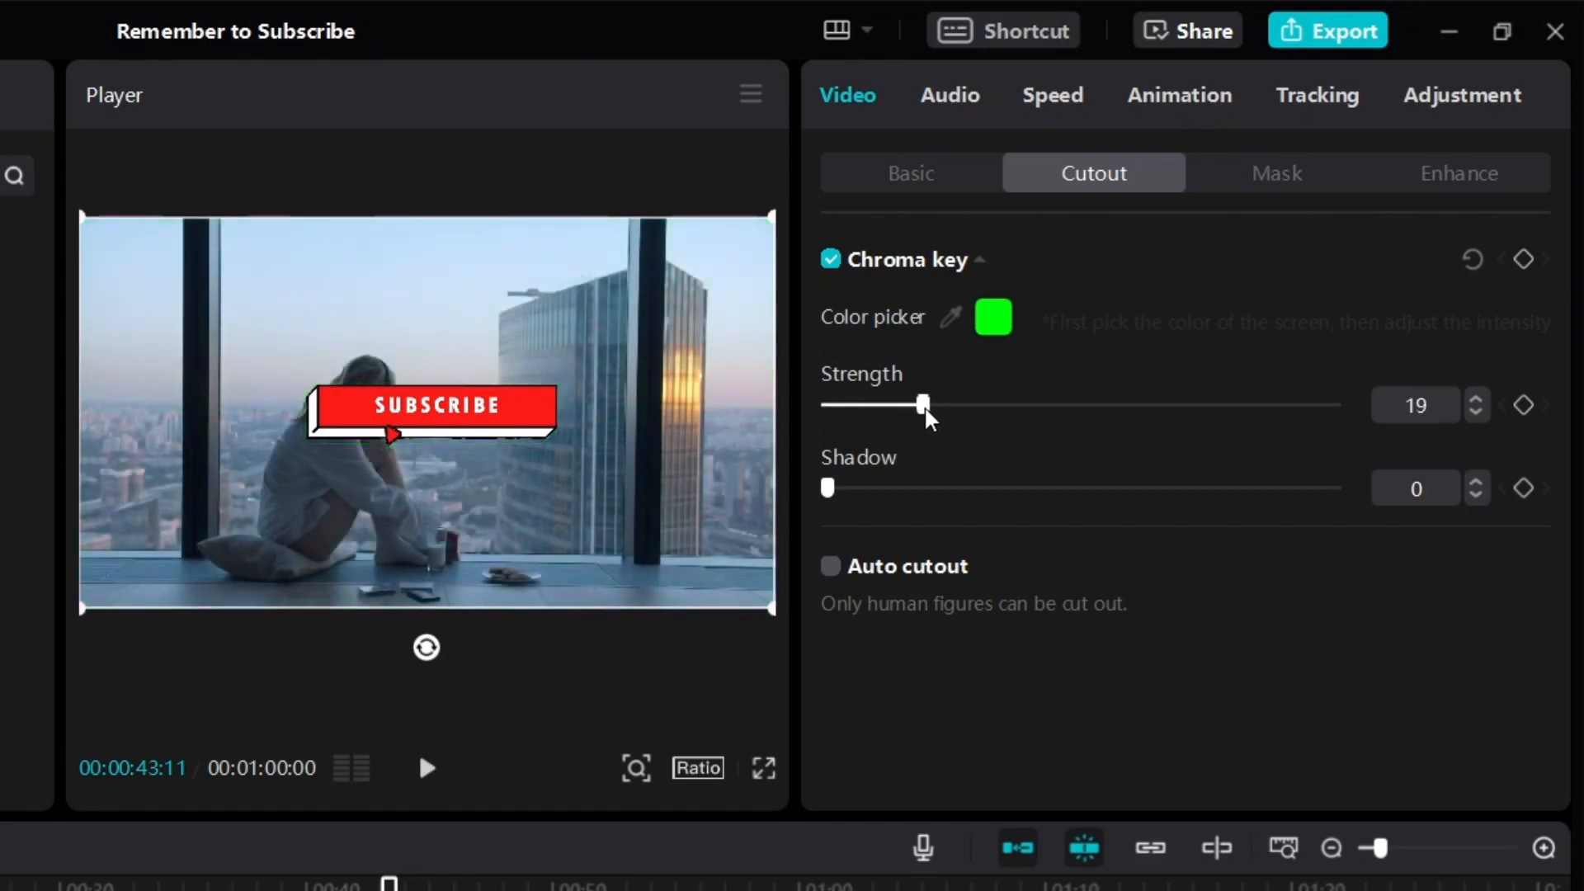
{"action": "left_click_drag", "start_coordinate": [923, 404], "coordinate": [959, 403]}
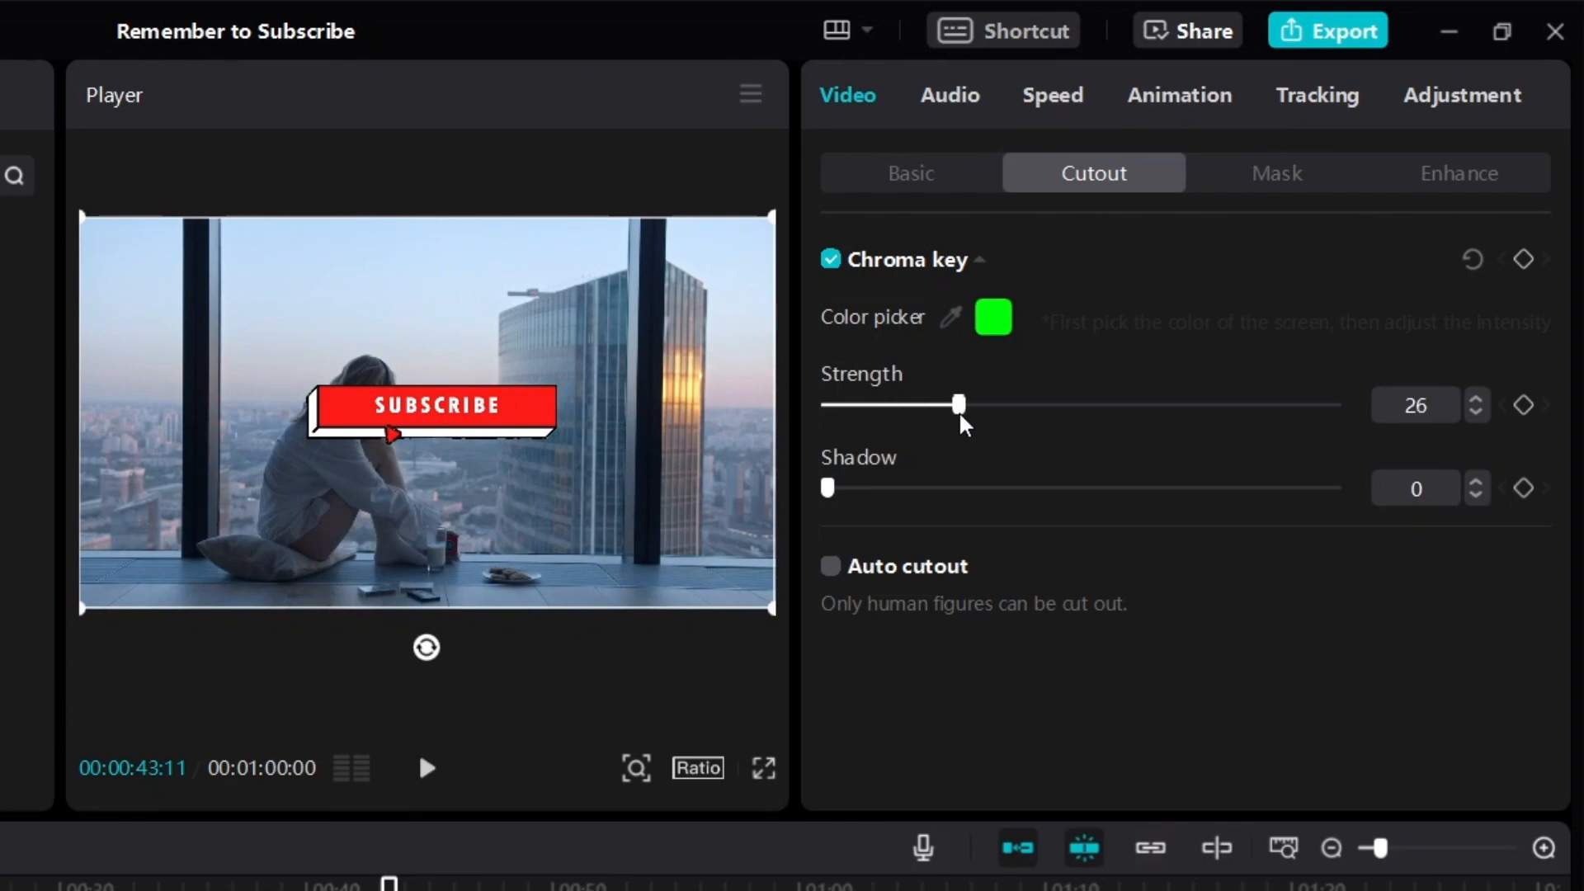
{"action": "left_click_drag", "start_coordinate": [958, 404], "coordinate": [1048, 405]}
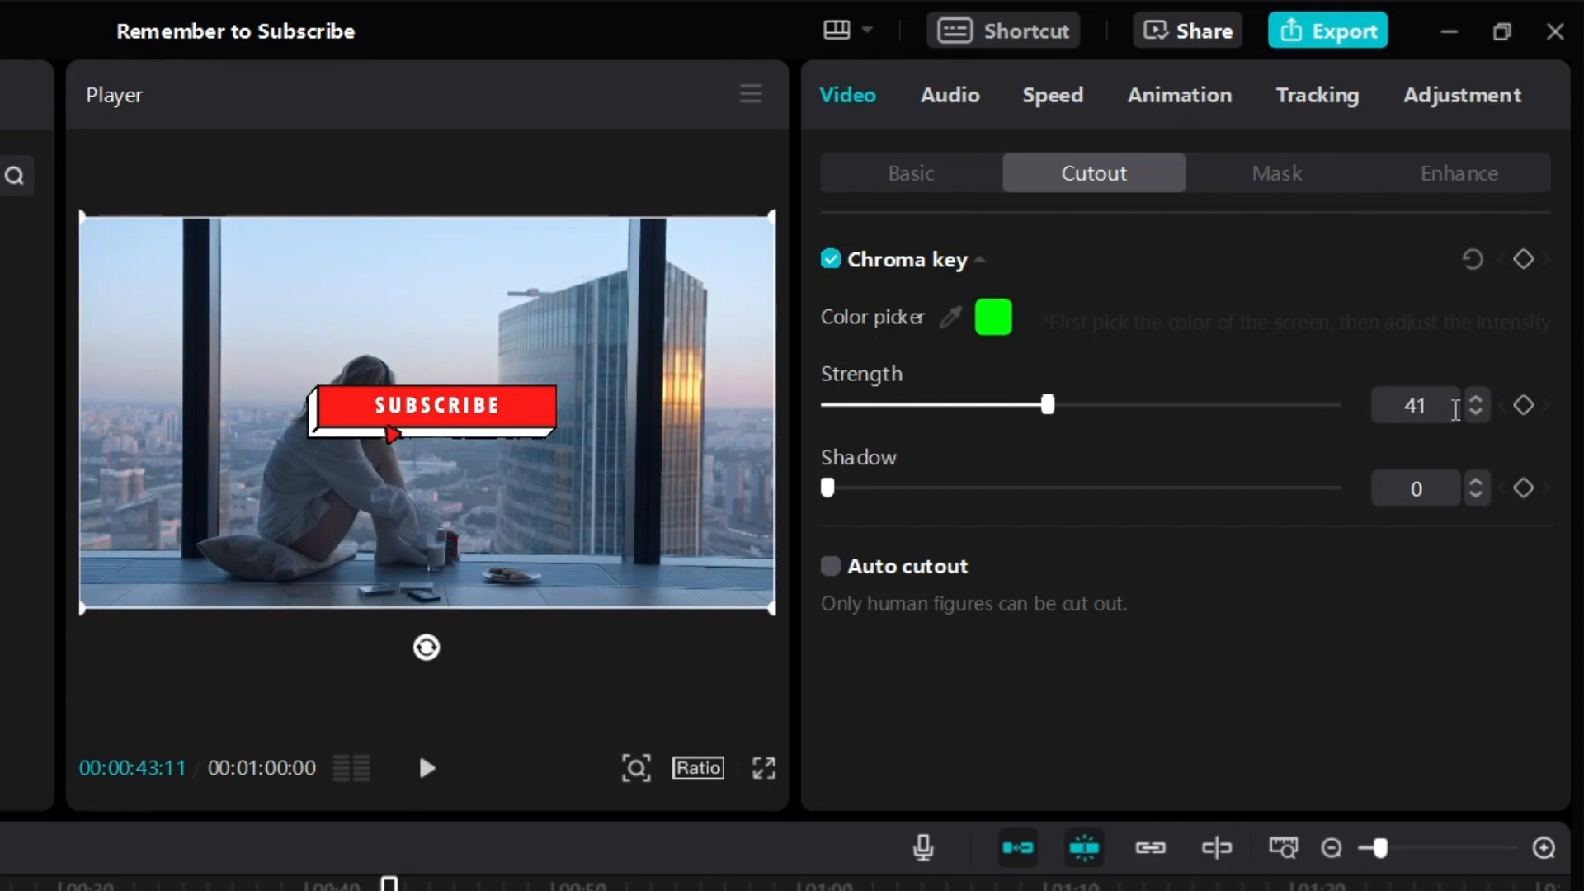
{"action": "left_click_drag", "start_coordinate": [1049, 404], "coordinate": [1338, 405]}
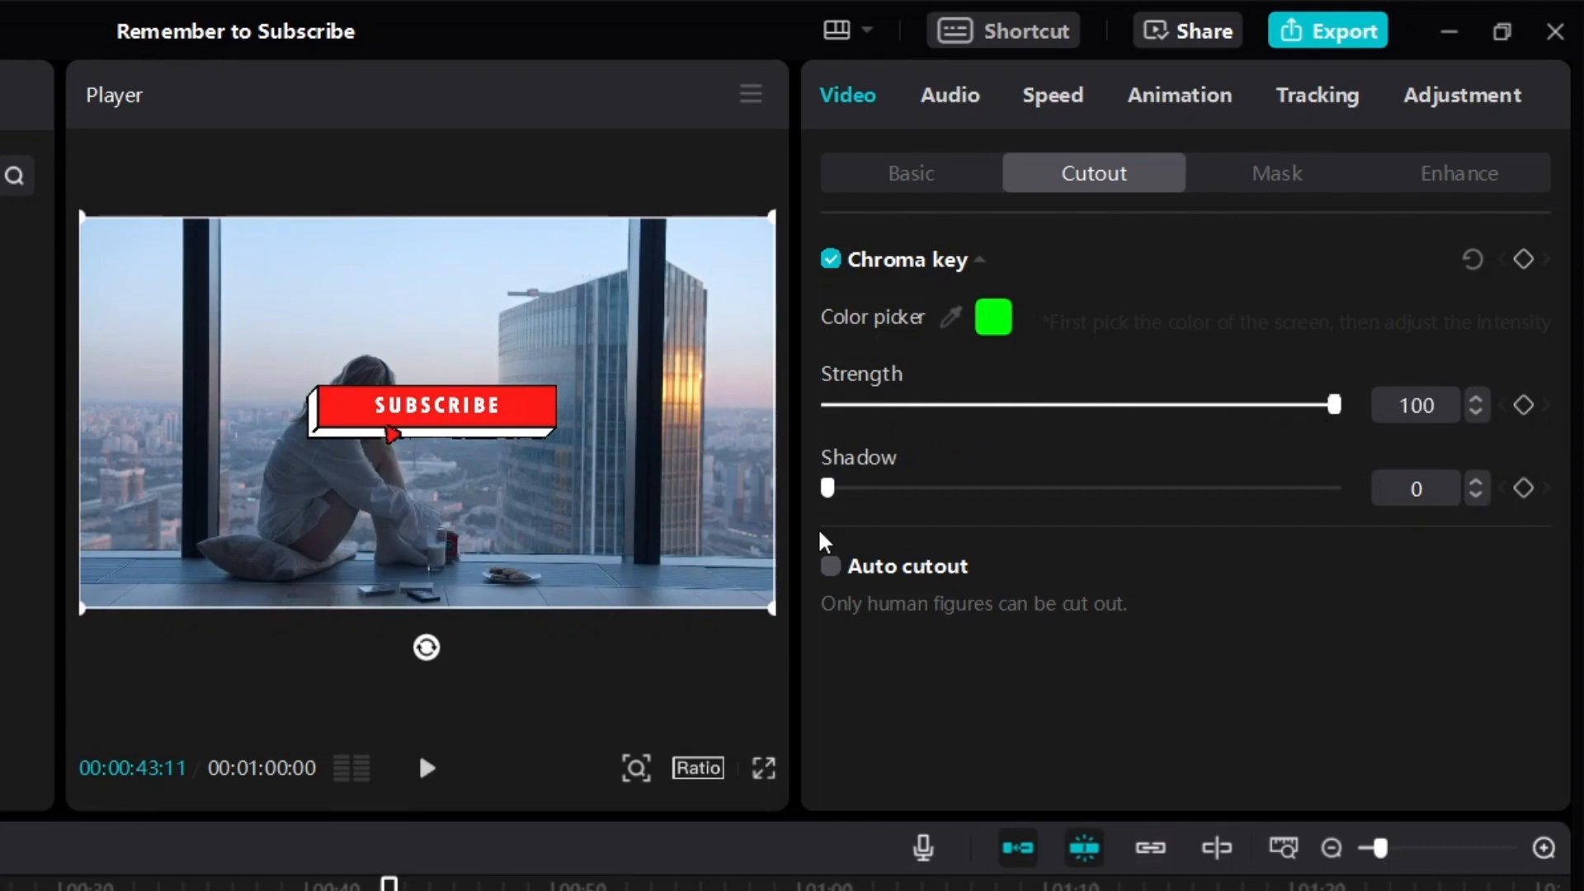
{"action": "left_click_drag", "start_coordinate": [1336, 404], "coordinate": [877, 404]}
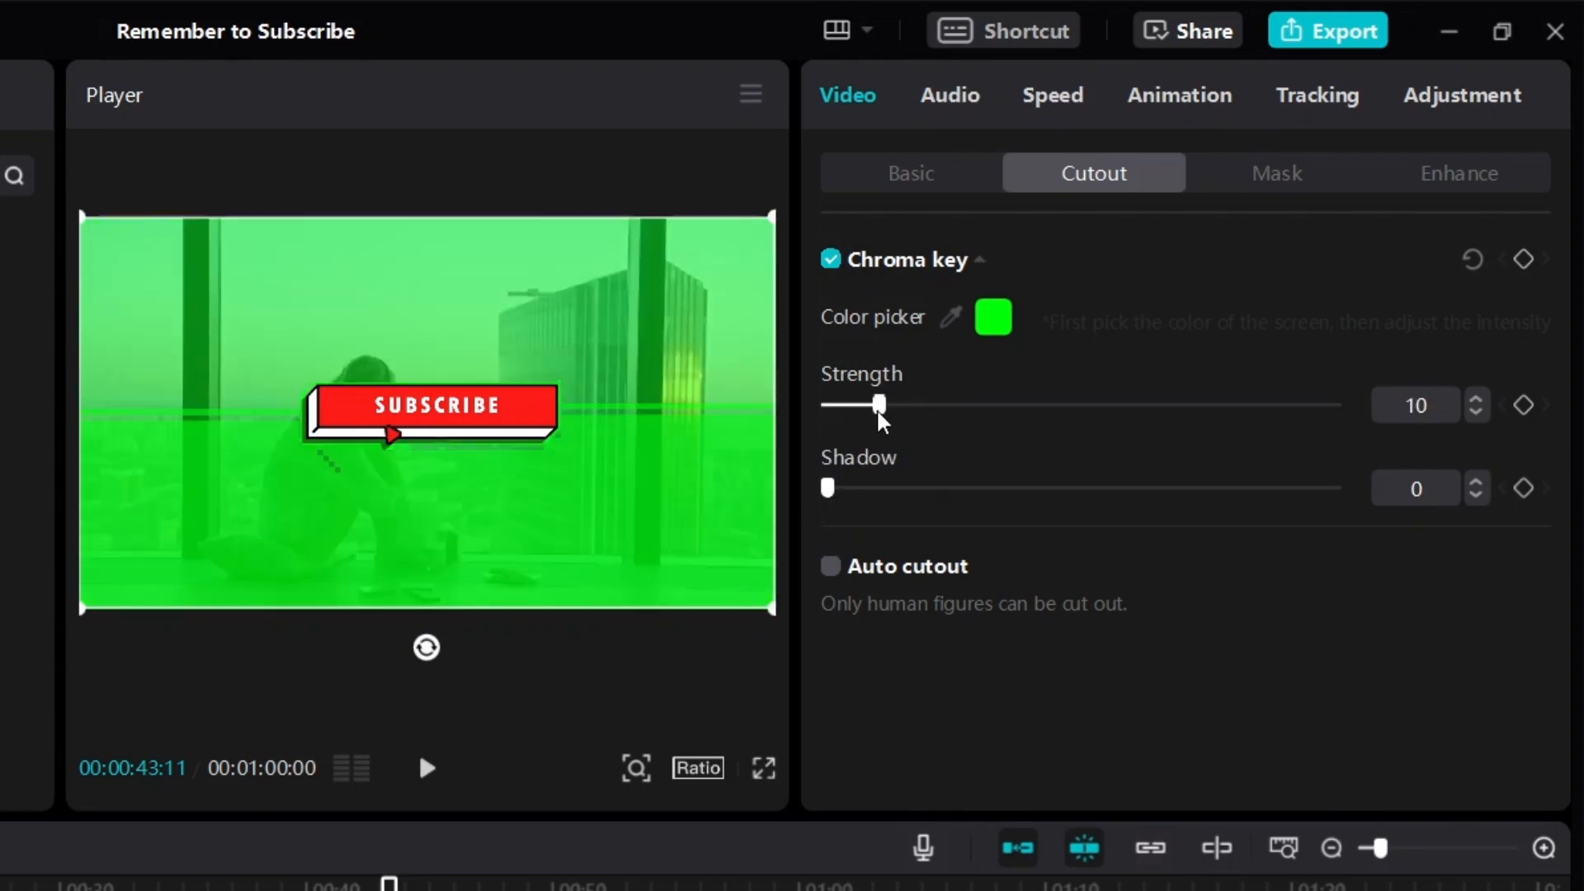
{"action": "left_click_drag", "start_coordinate": [878, 404], "coordinate": [917, 404]}
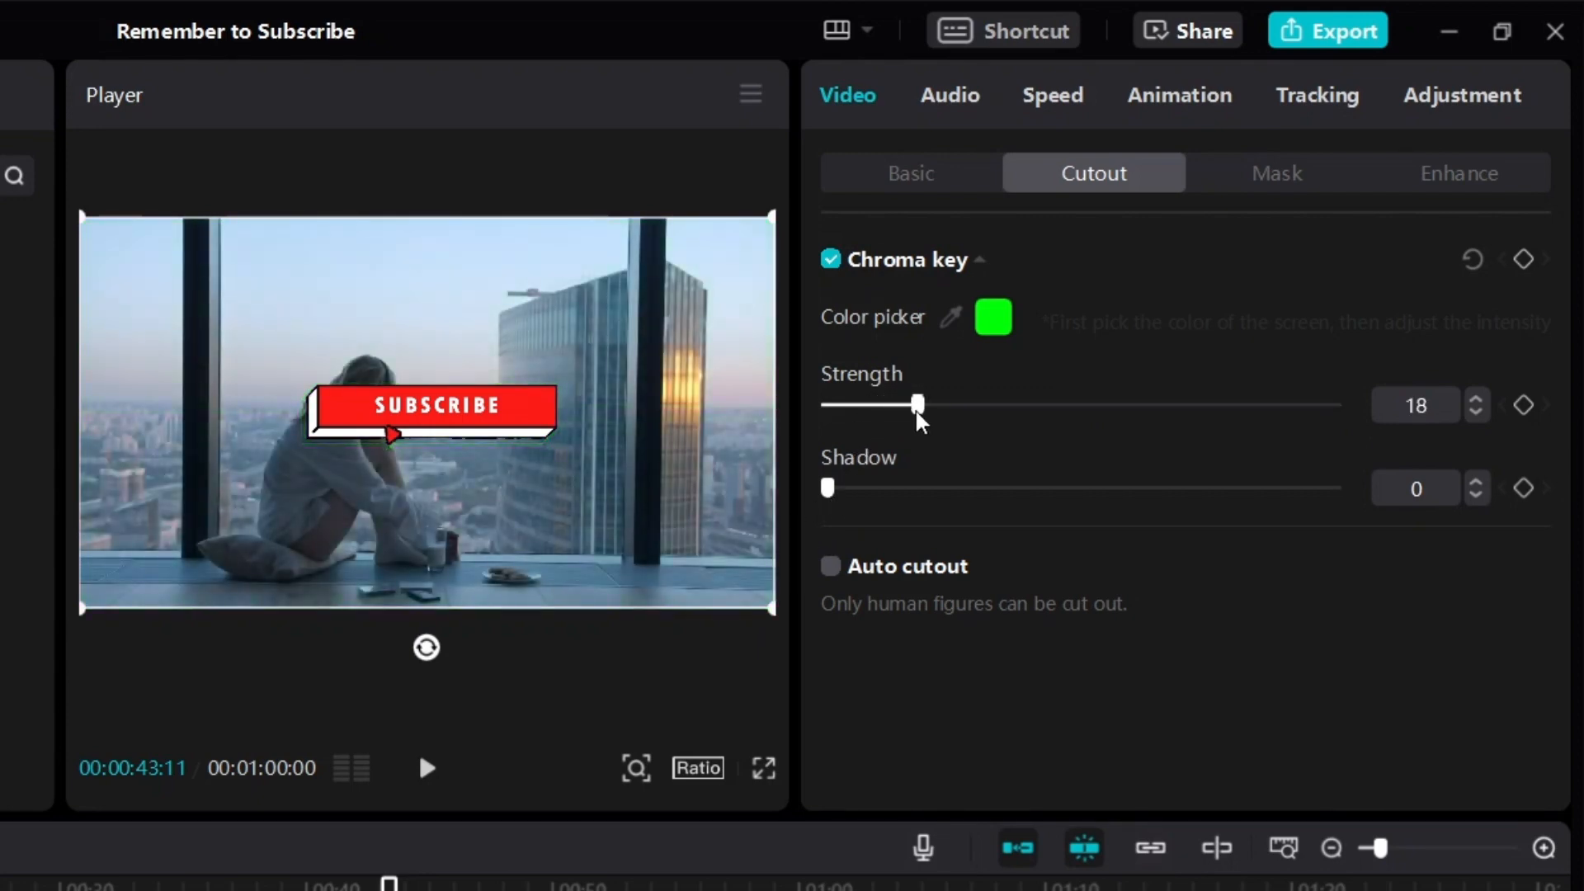
{"action": "left_click_drag", "start_coordinate": [918, 404], "coordinate": [980, 404]}
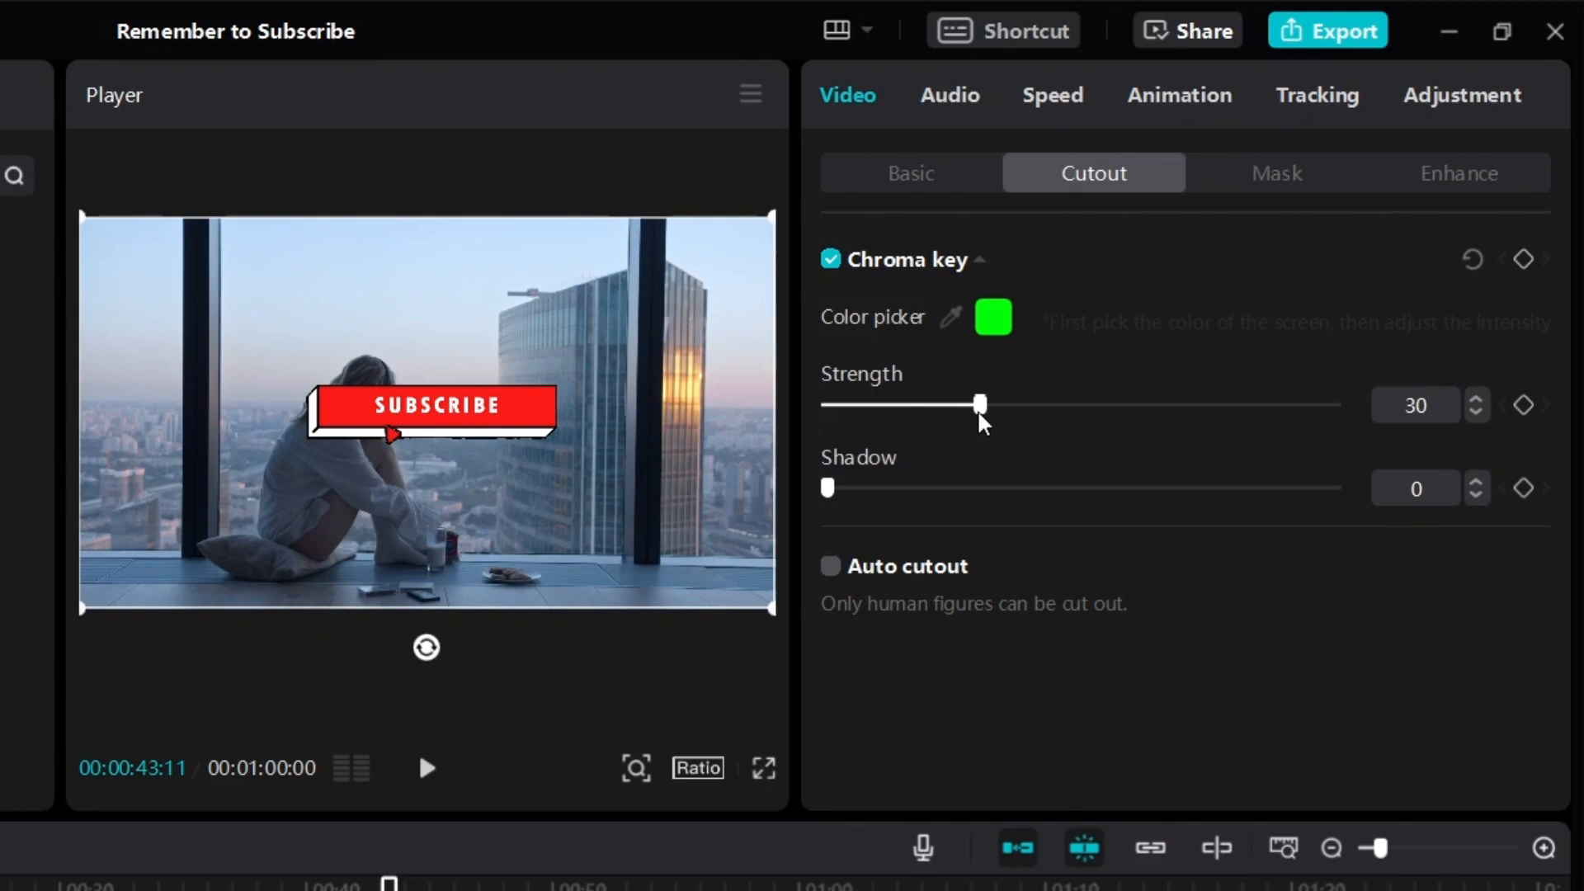